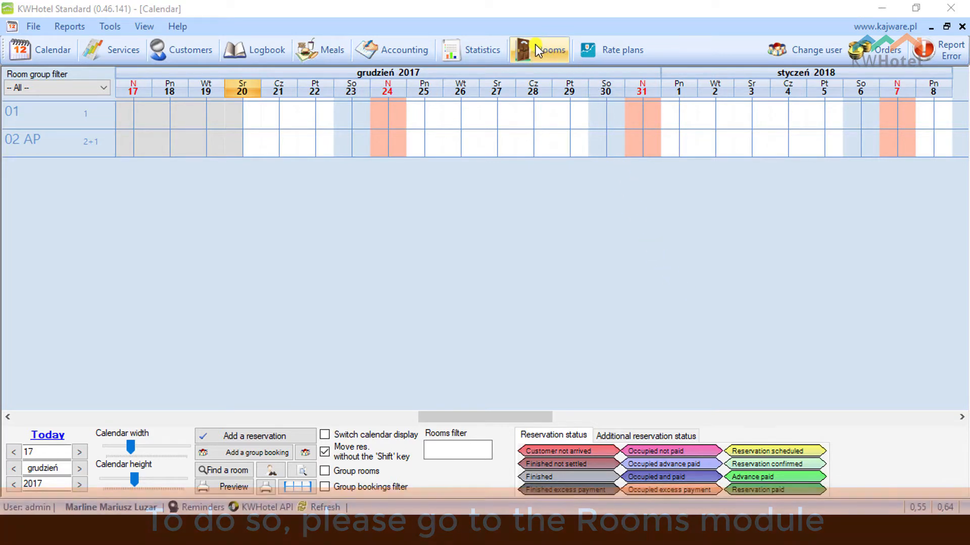
Show the room groups list in the Rooms module, currently empty
left_click(550, 50)
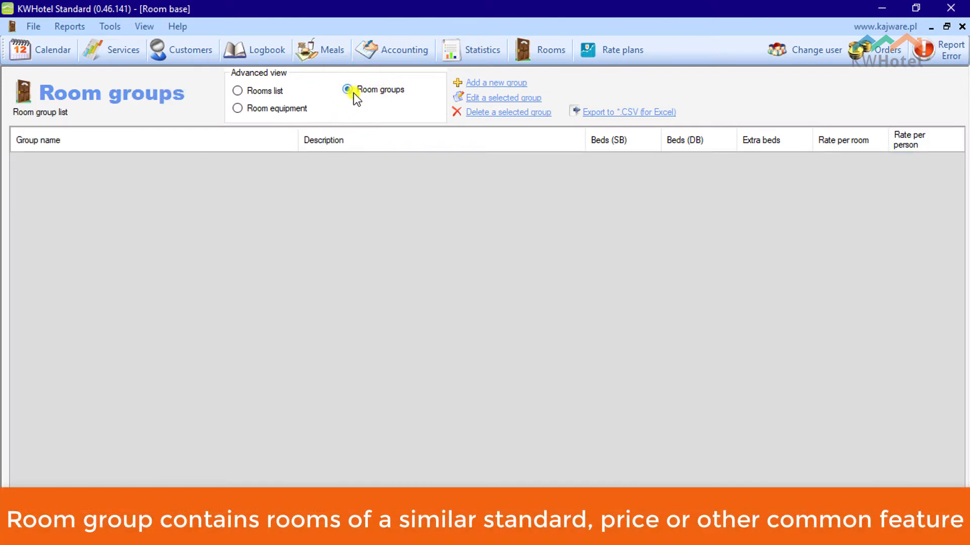
left_click(346, 90)
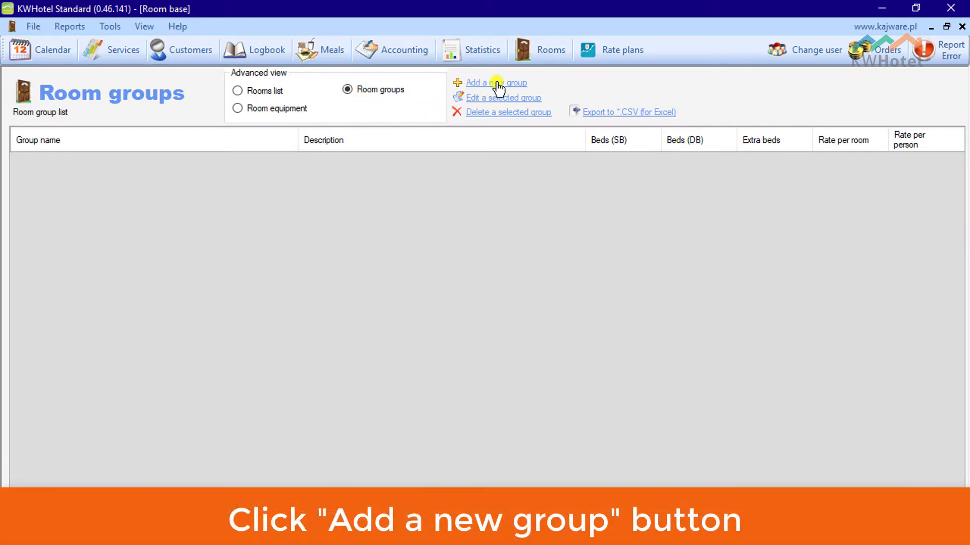
Fill a new room group 'Single' with one single bed, 'My room description' and rate per person
left_click(495, 81)
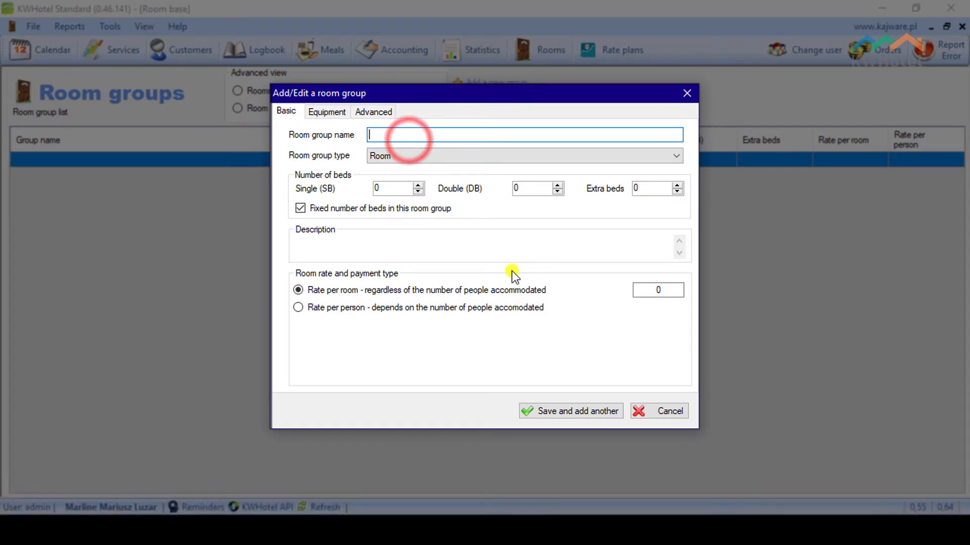
type("Single")
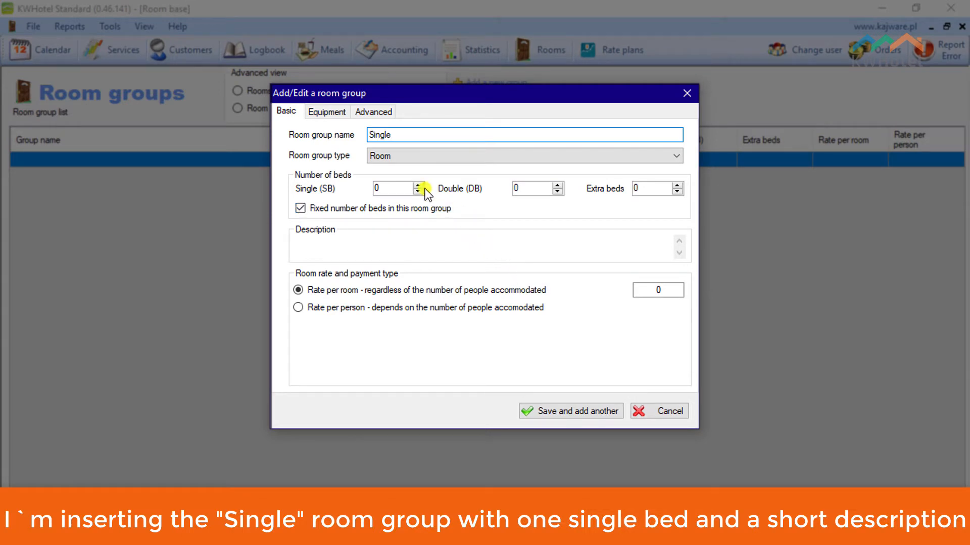
left_click(418, 185)
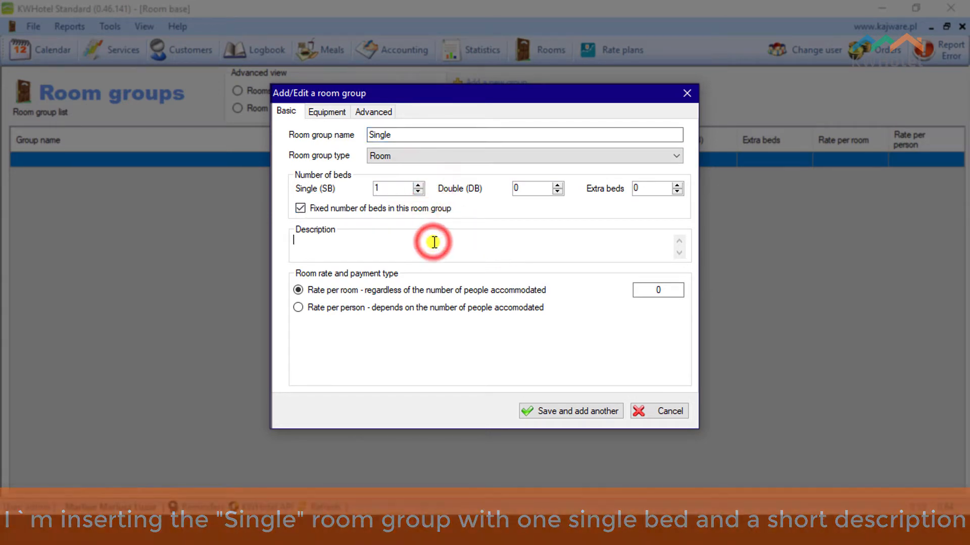
type("My room de")
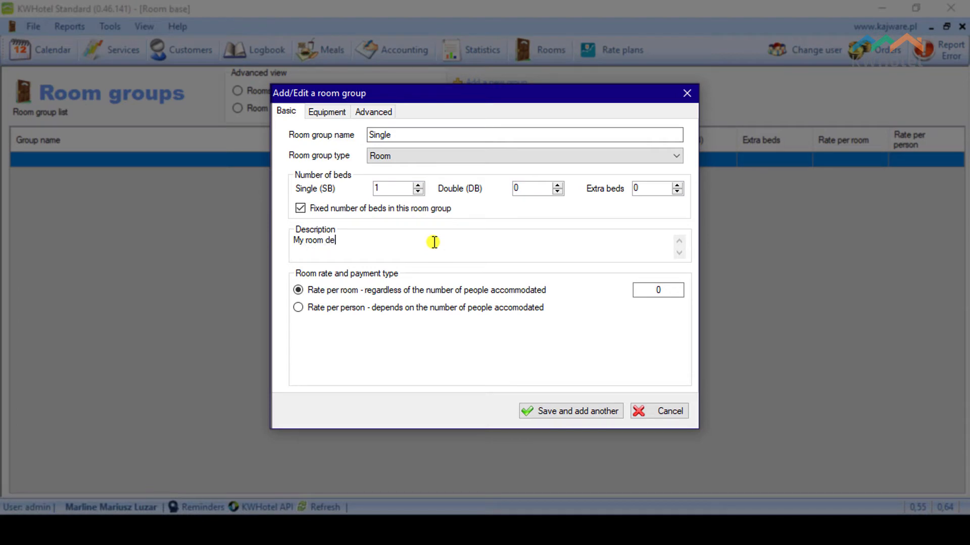
type("scription")
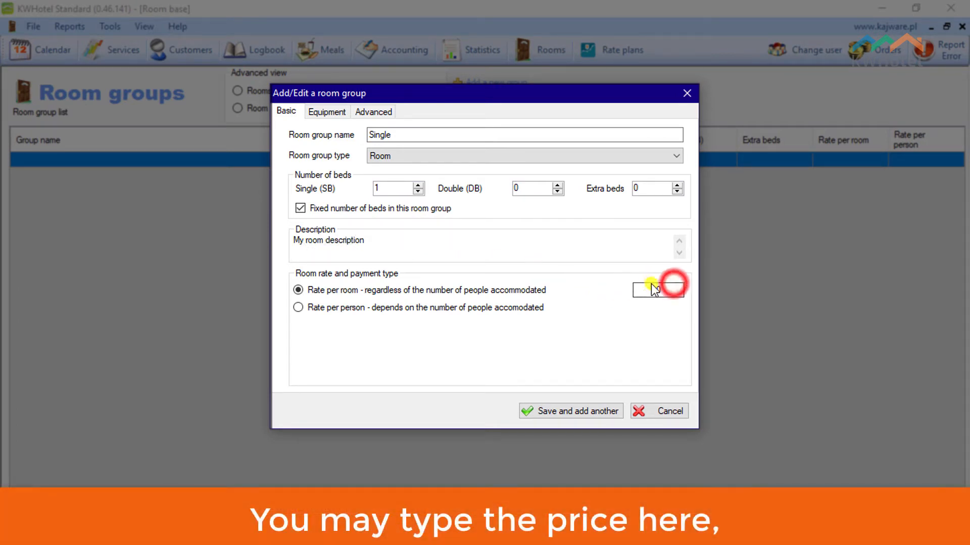
left_click(298, 307)
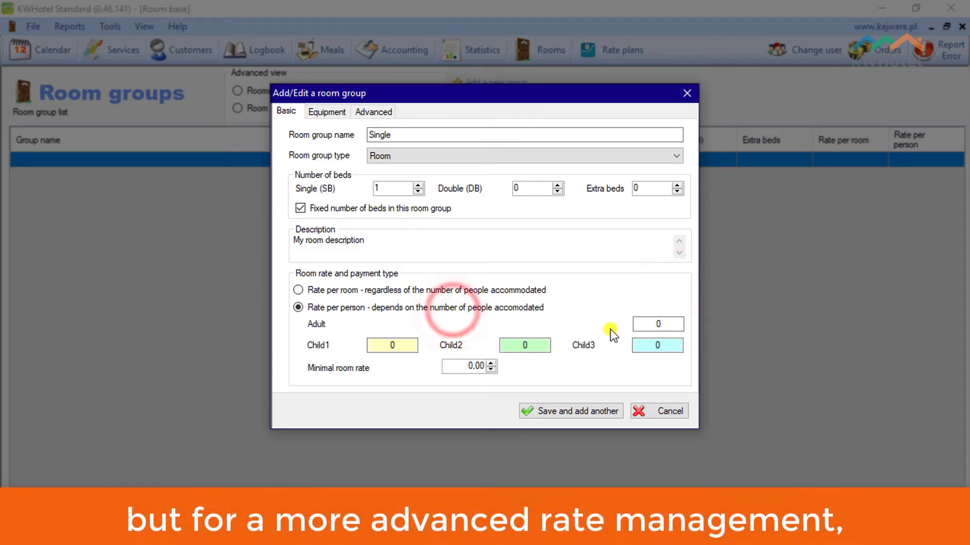
mouse_move(626, 295)
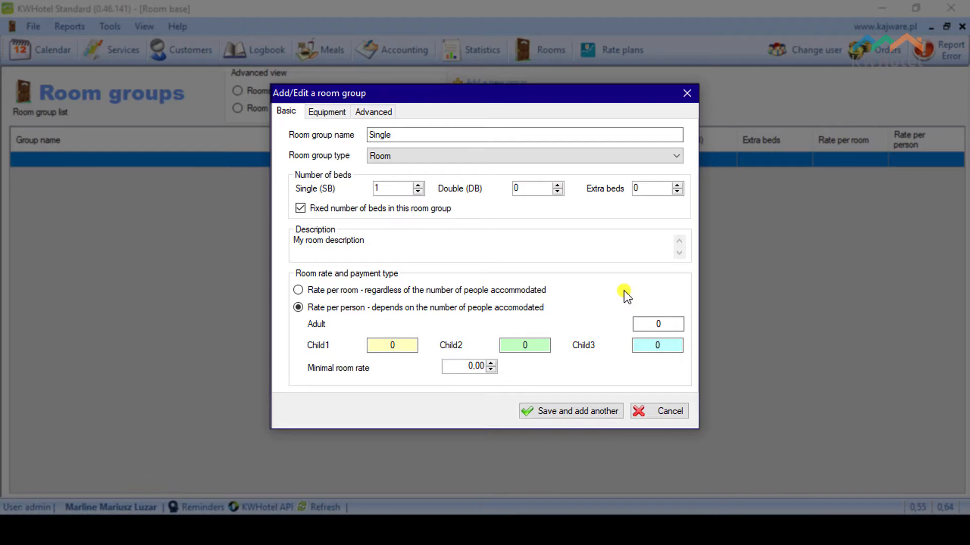
left_click(326, 111)
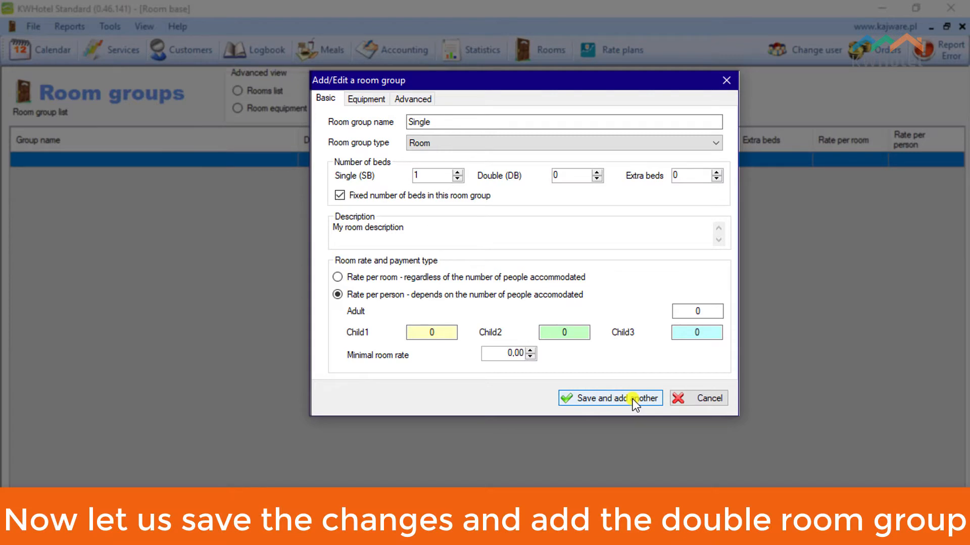
Save the Single group and start a 'Double' group with one double bed
left_click(608, 398)
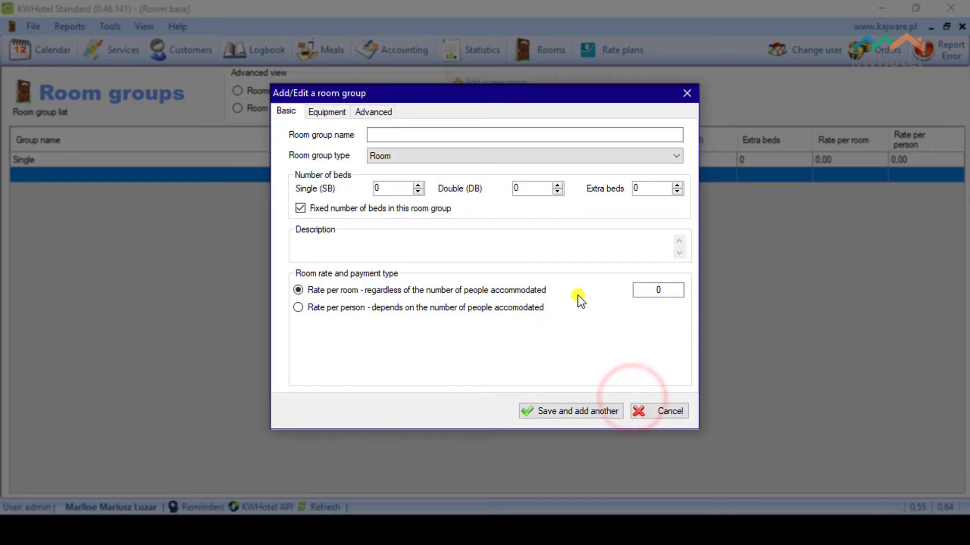
left_click(525, 135)
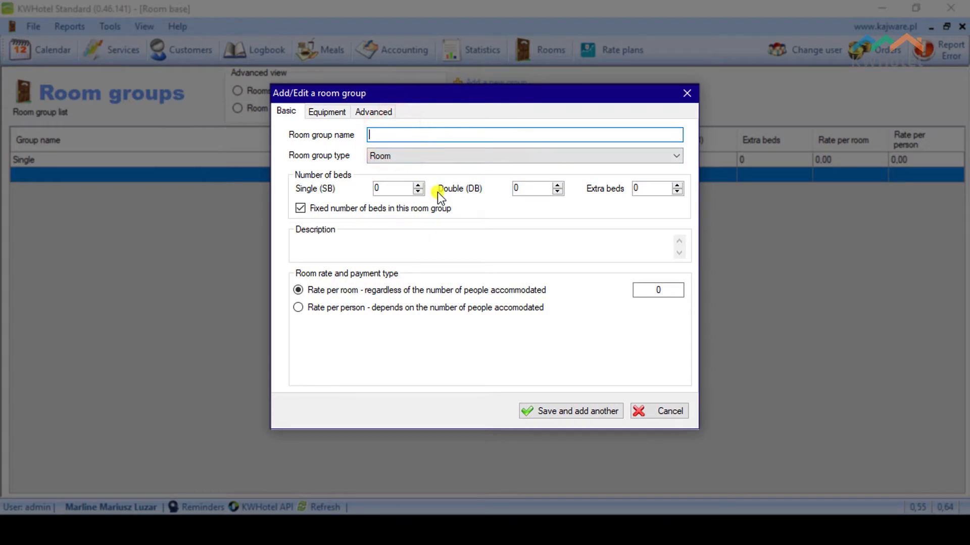
type("Double")
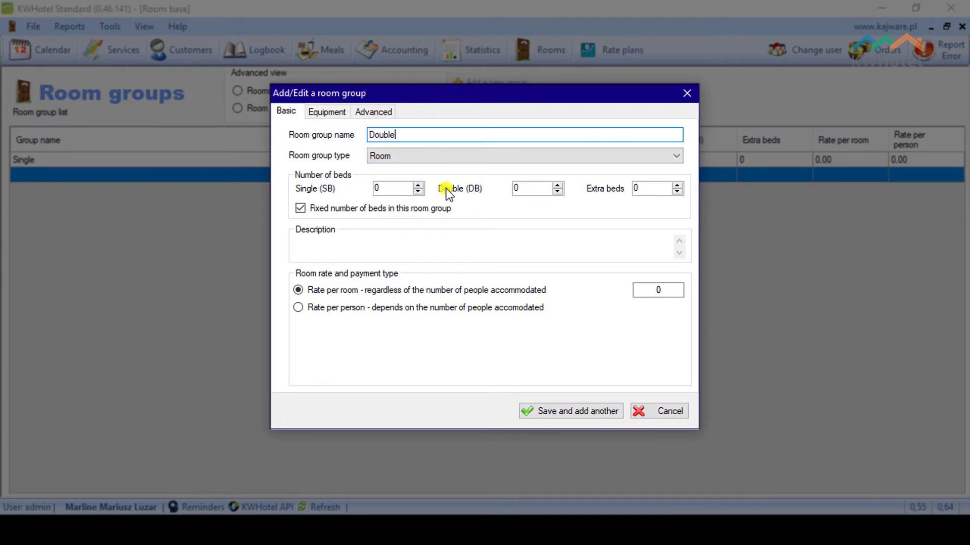
left_click(558, 185)
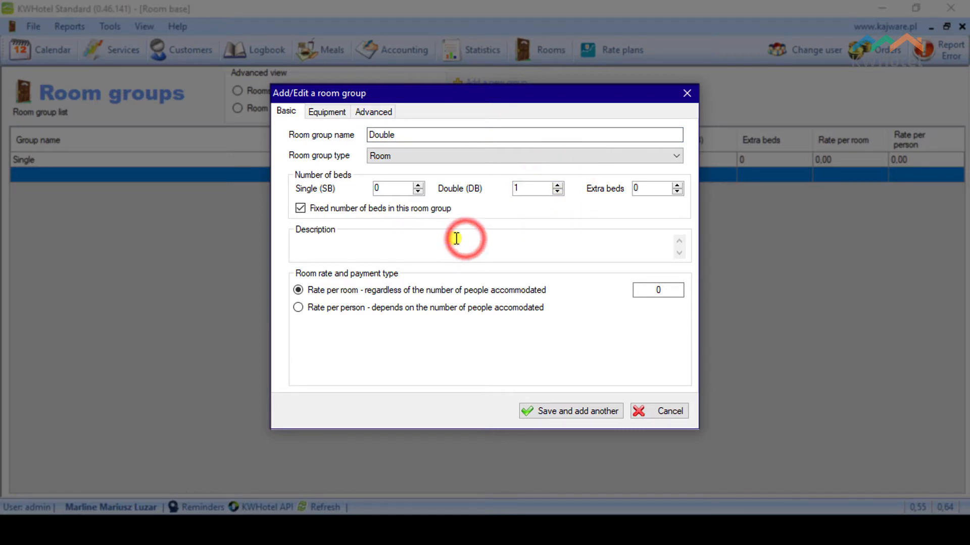
Describe it as 'Double room group description', save it and close the empty form
type("Double room")
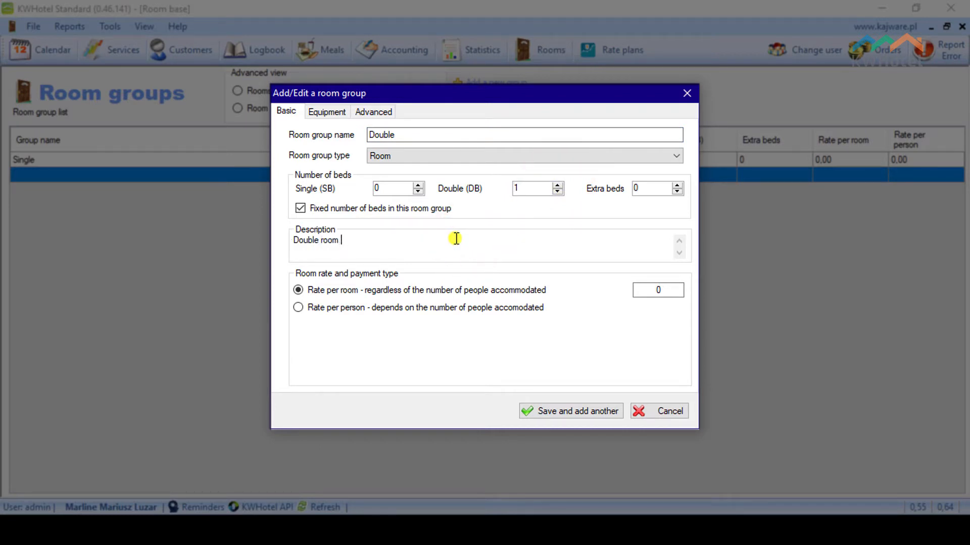
type("group des")
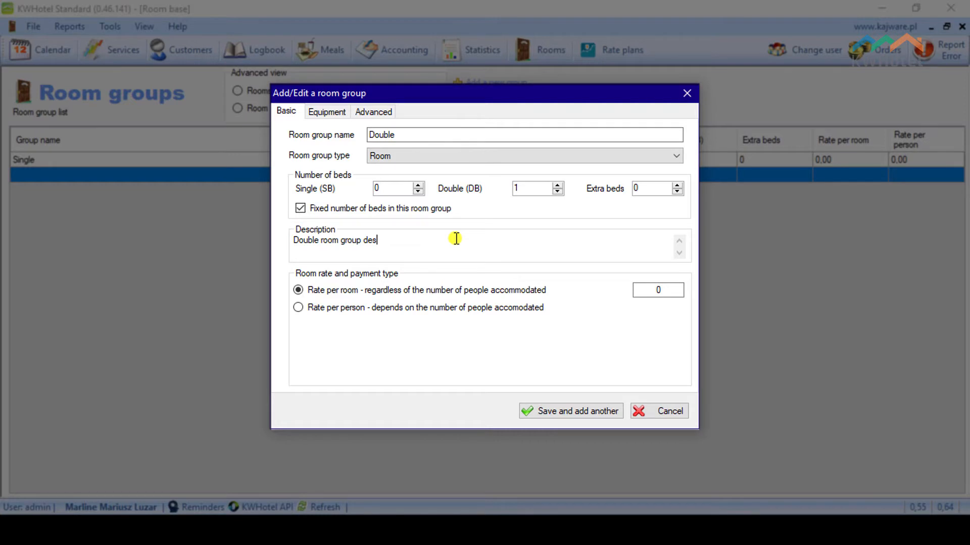
type("cription")
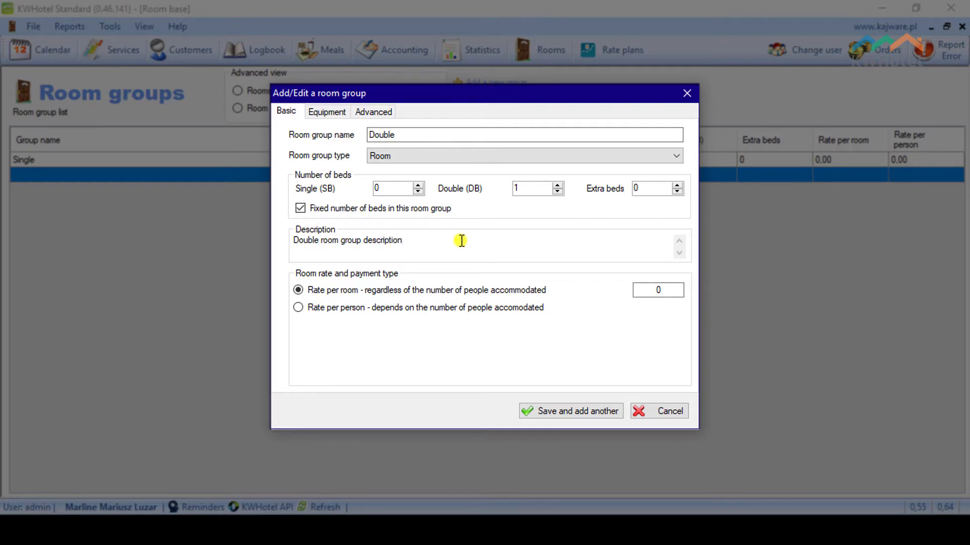
mouse_move(603, 411)
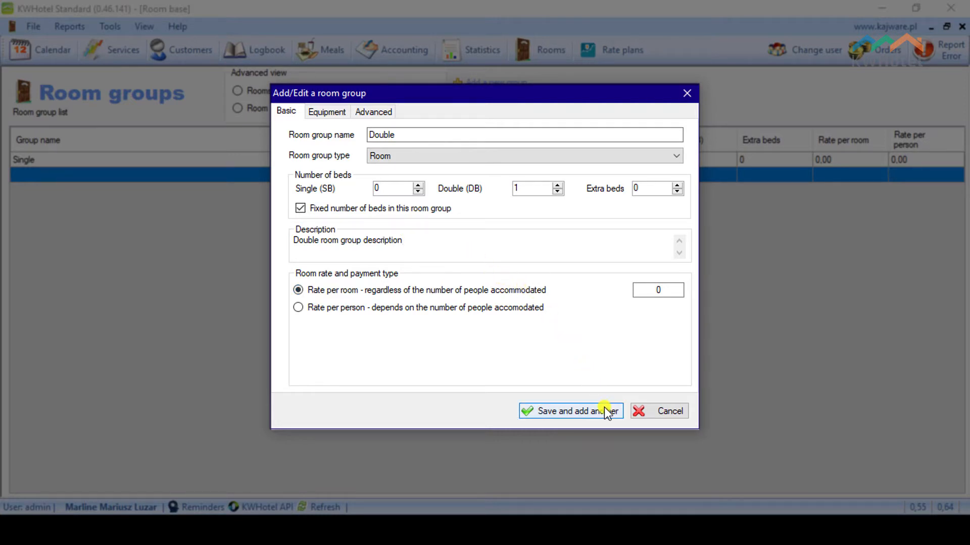
left_click(569, 411)
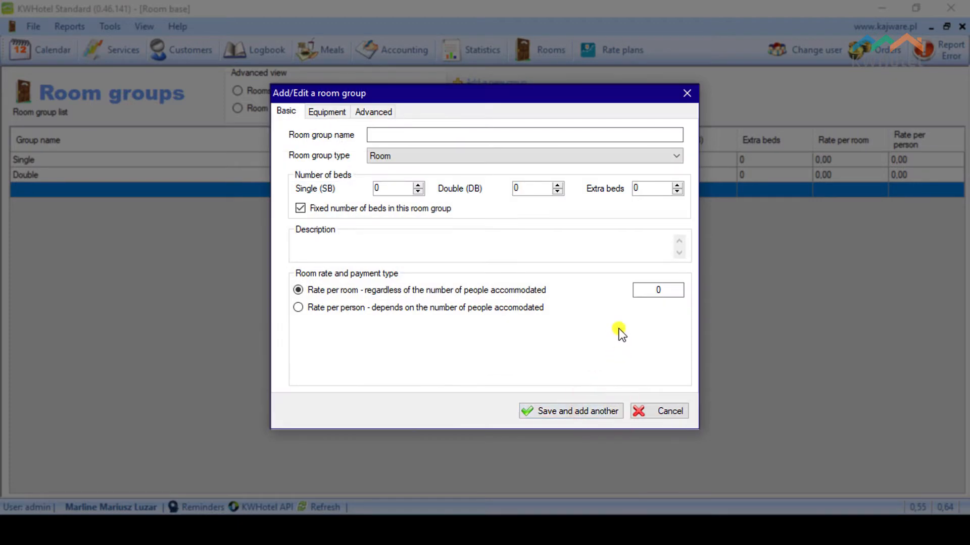
left_click(668, 411)
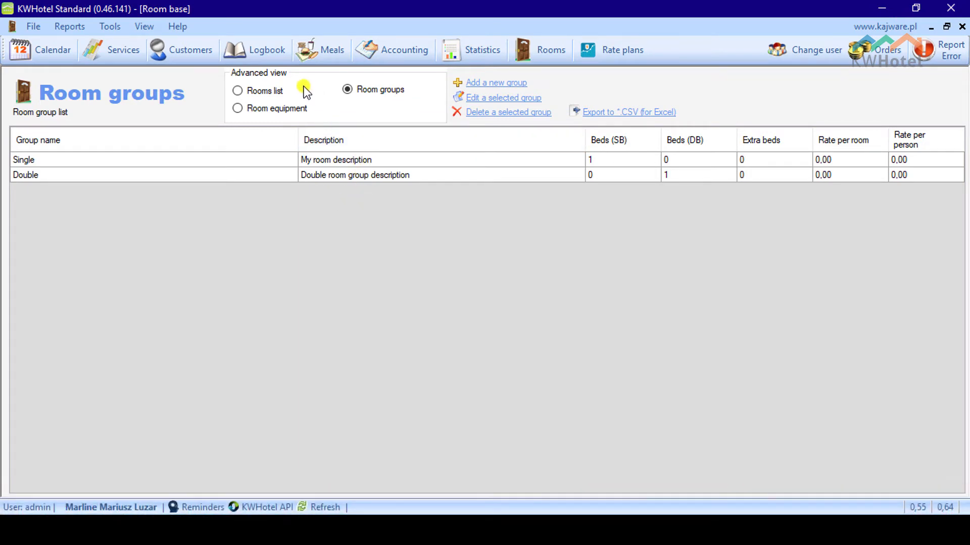
Show the individual rooms list with rooms 01 and 02 AP
left_click(238, 91)
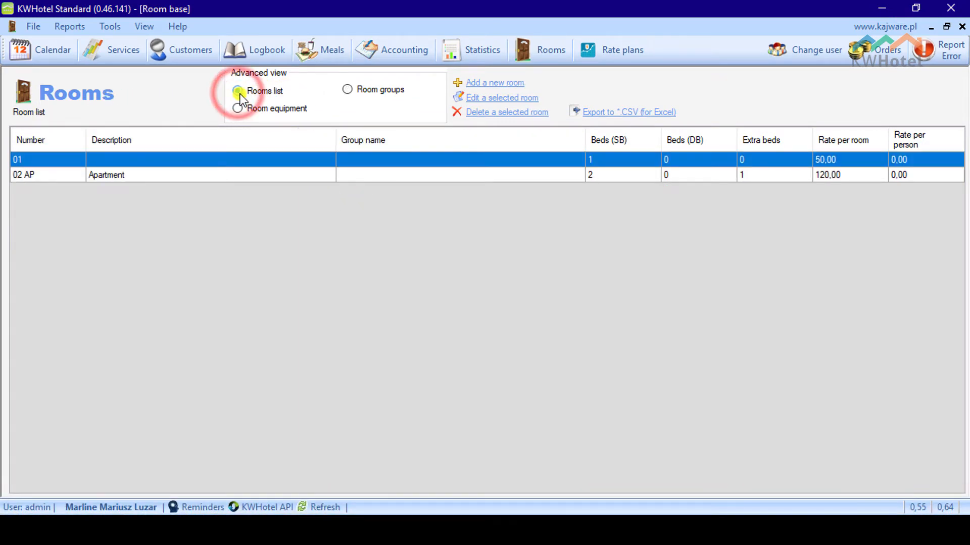
left_click(238, 91)
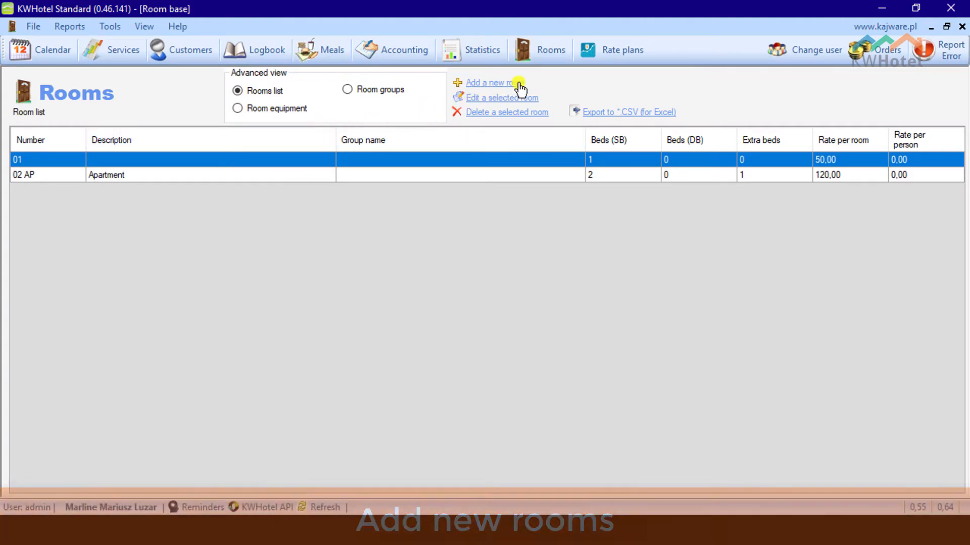
Add room 03 in the Single group and room 04, saving each
left_click(491, 82)
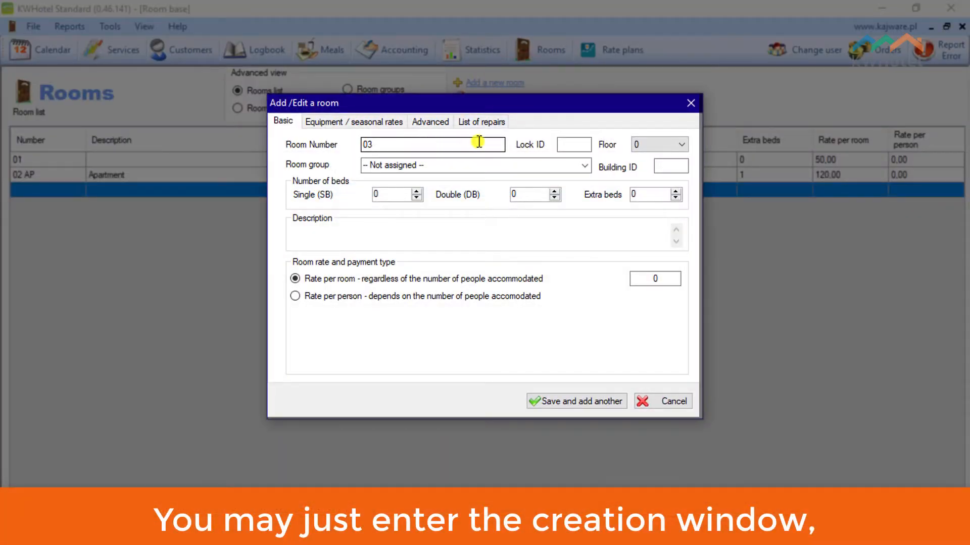
left_click(582, 164)
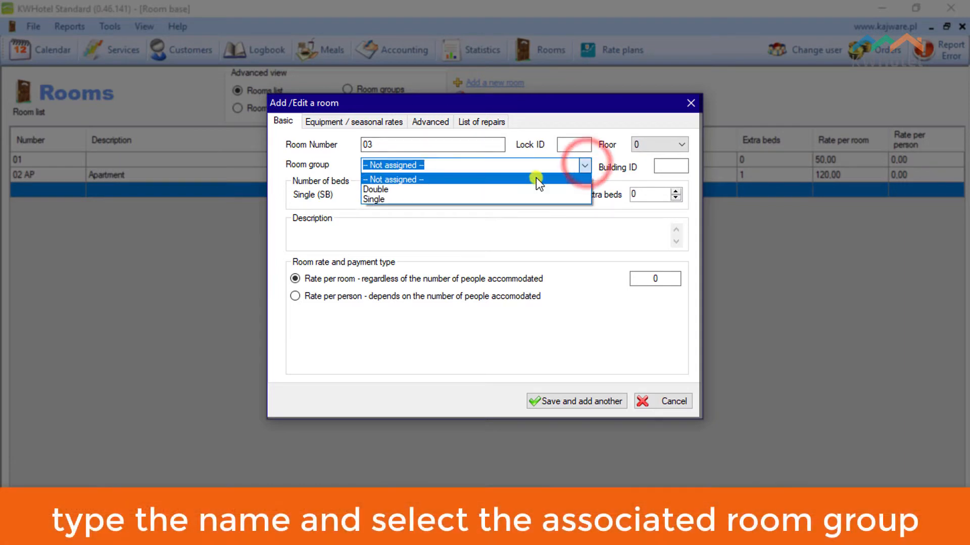
left_click(374, 199)
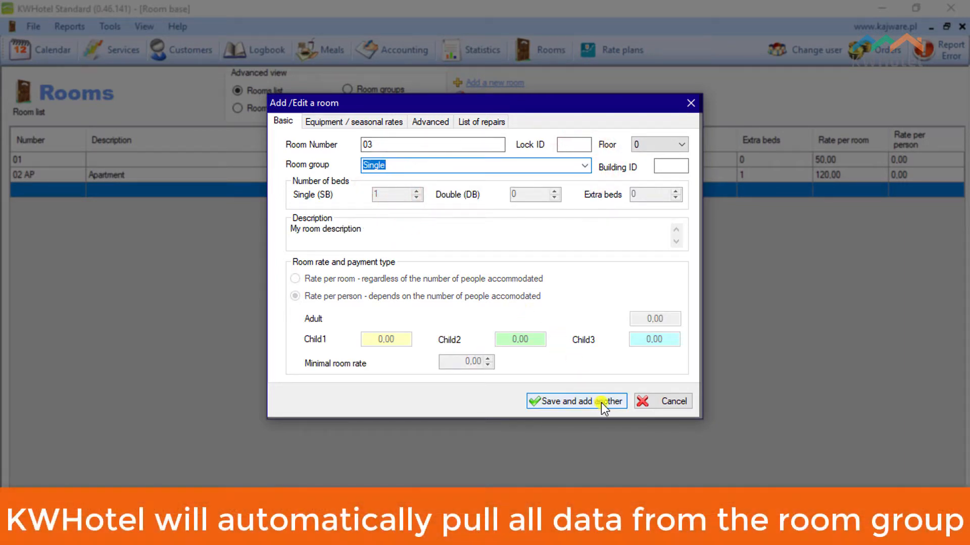
left_click(576, 401)
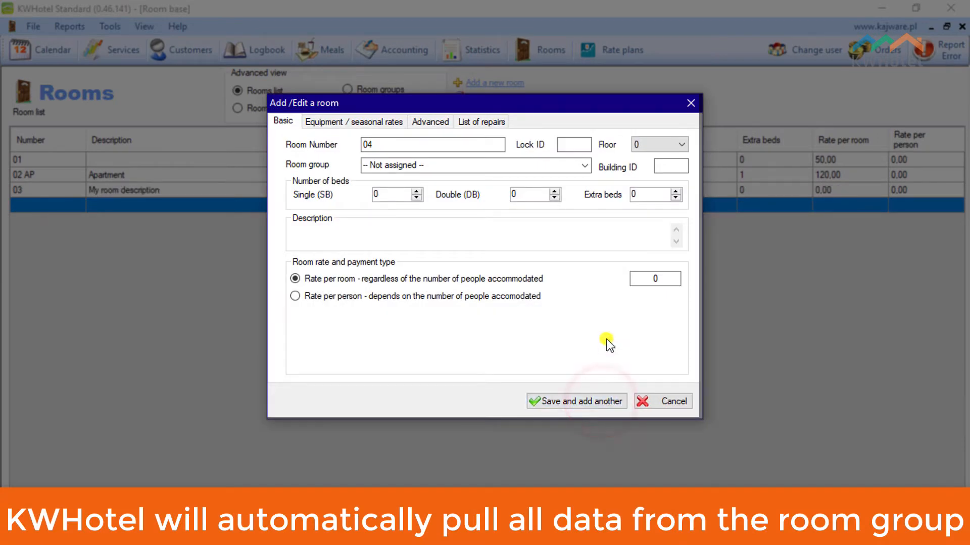
left_click(575, 401)
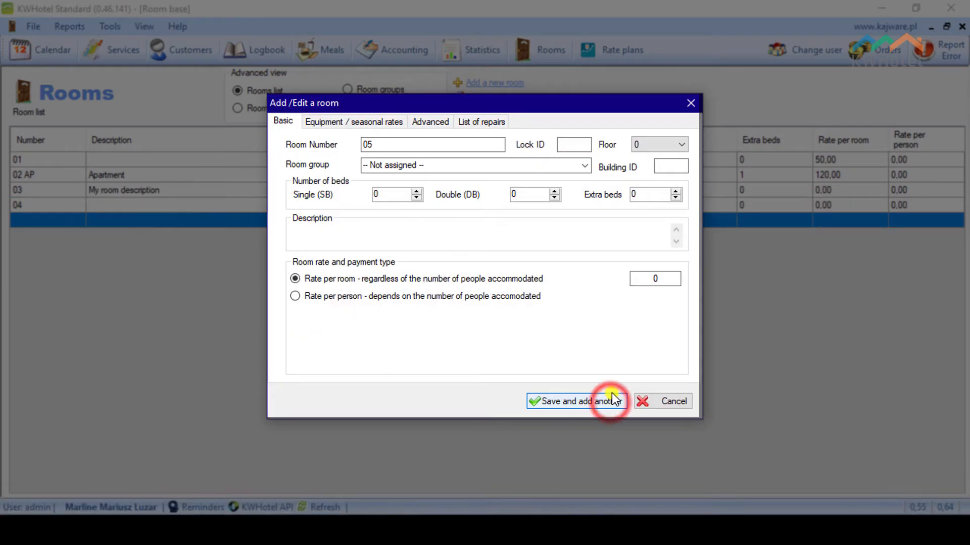
Add room 05 in the Double group and room 06, then close the room form
left_click(584, 164)
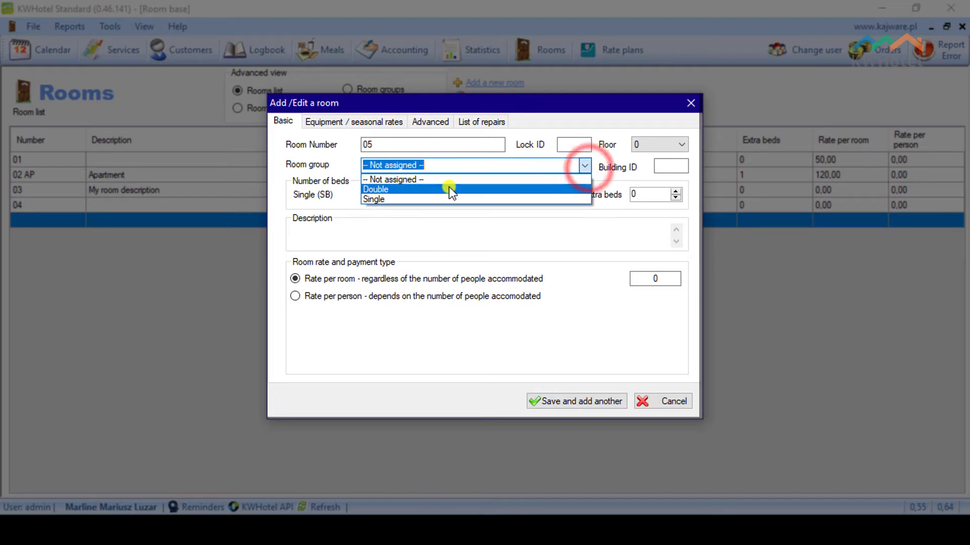
left_click(375, 189)
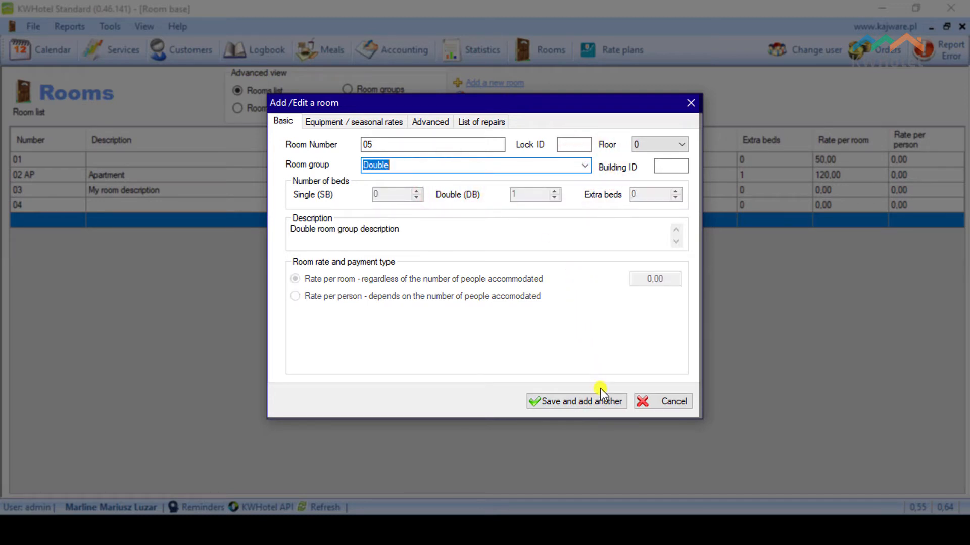
left_click(575, 401)
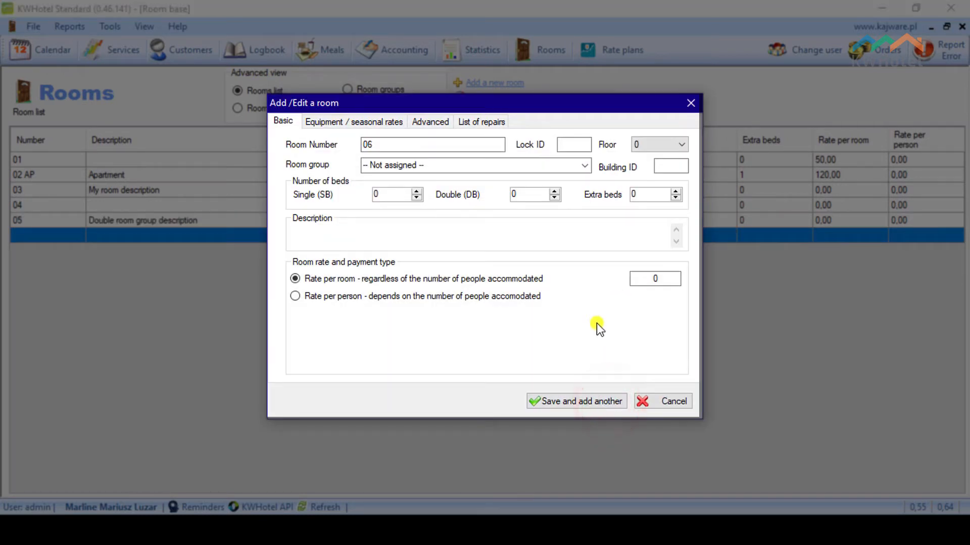
left_click(575, 401)
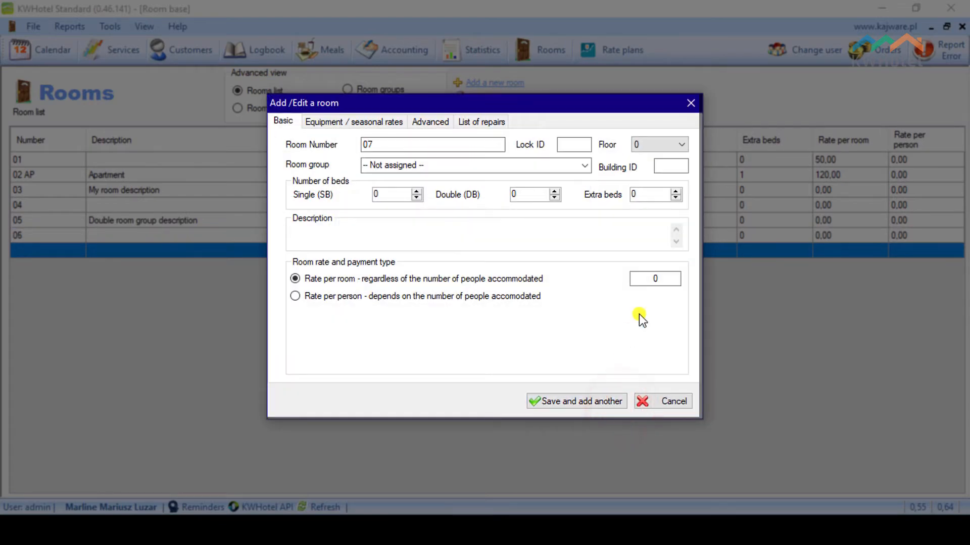
left_click(672, 401)
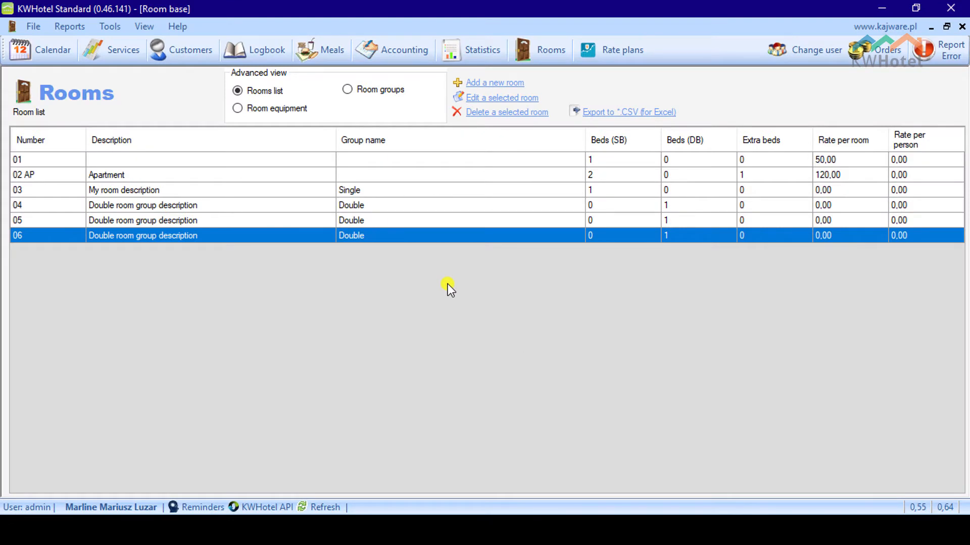
mouse_move(442, 283)
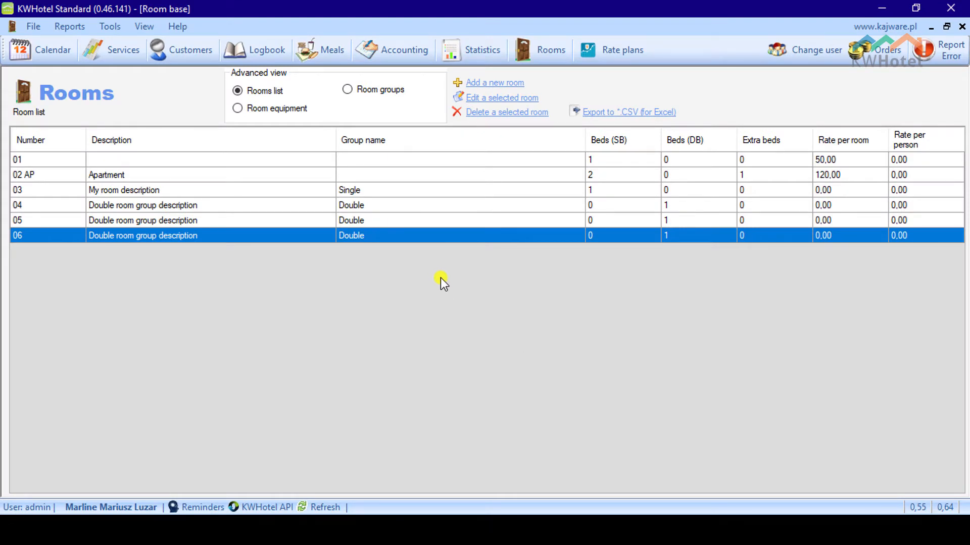
Assign room 02 AP to the Single room group and save
left_click(374, 175)
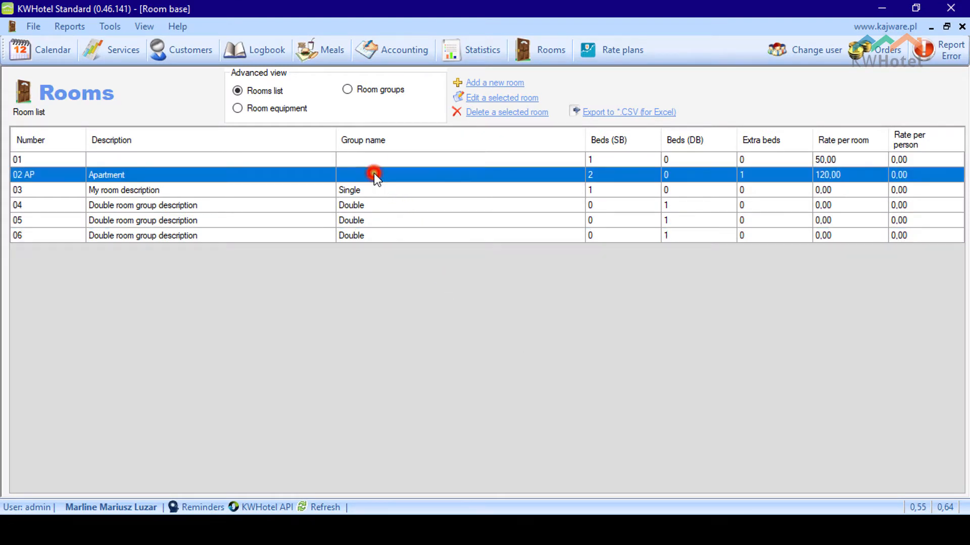
left_click(582, 164)
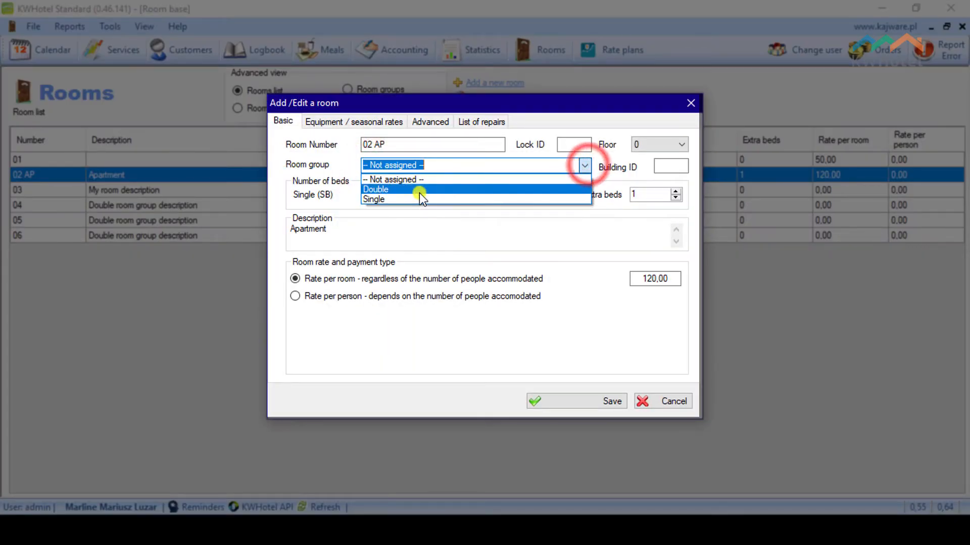
left_click(611, 401)
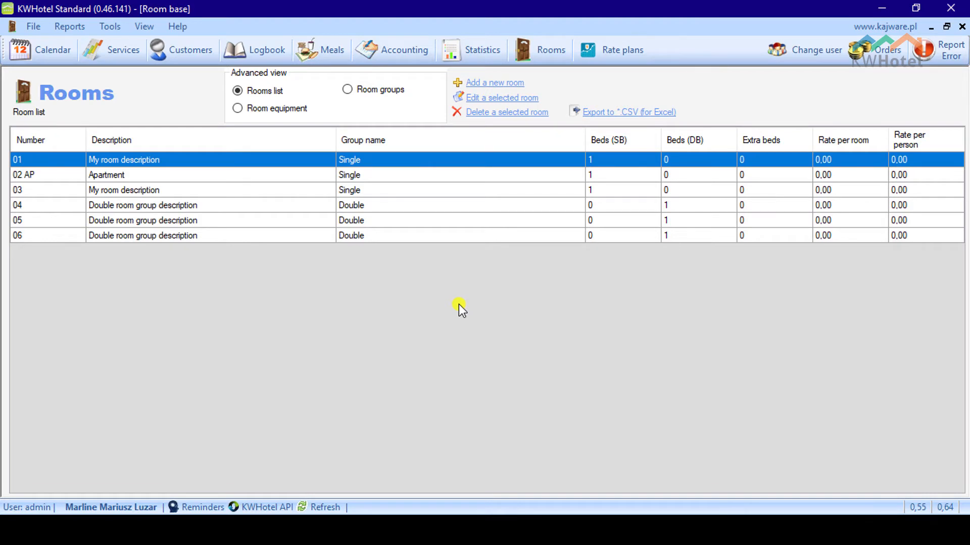
mouse_move(124, 77)
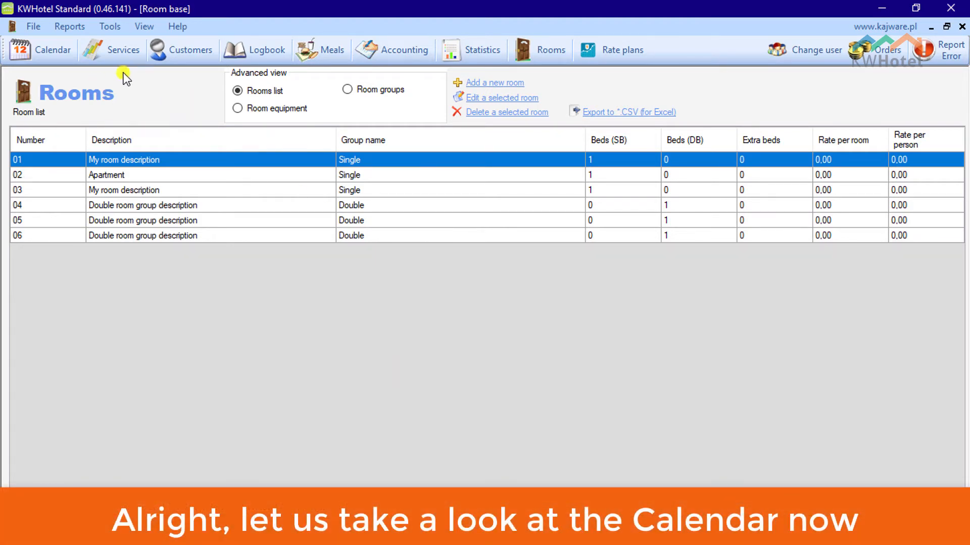
Show the reservations calendar for rooms 01–06 and bring up the Tools menu
left_click(52, 51)
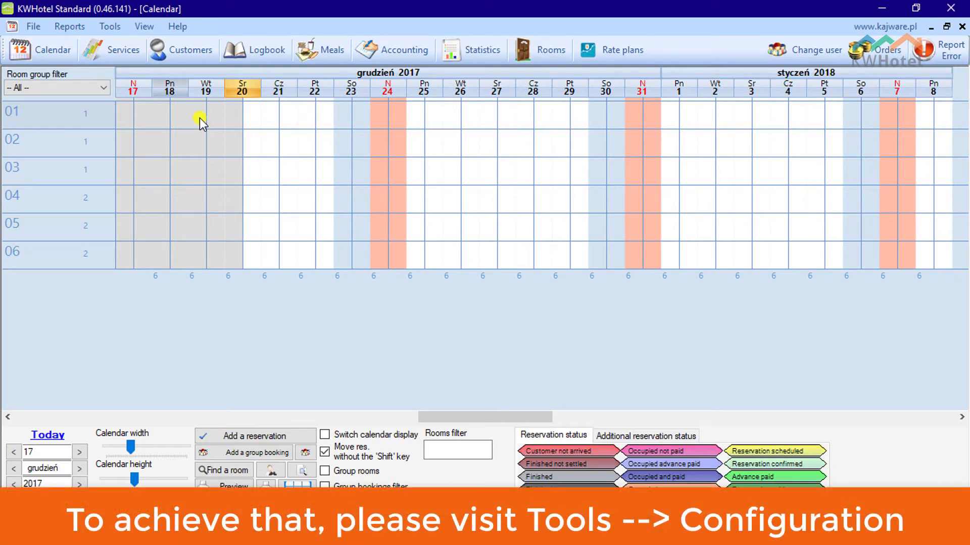
left_click(109, 27)
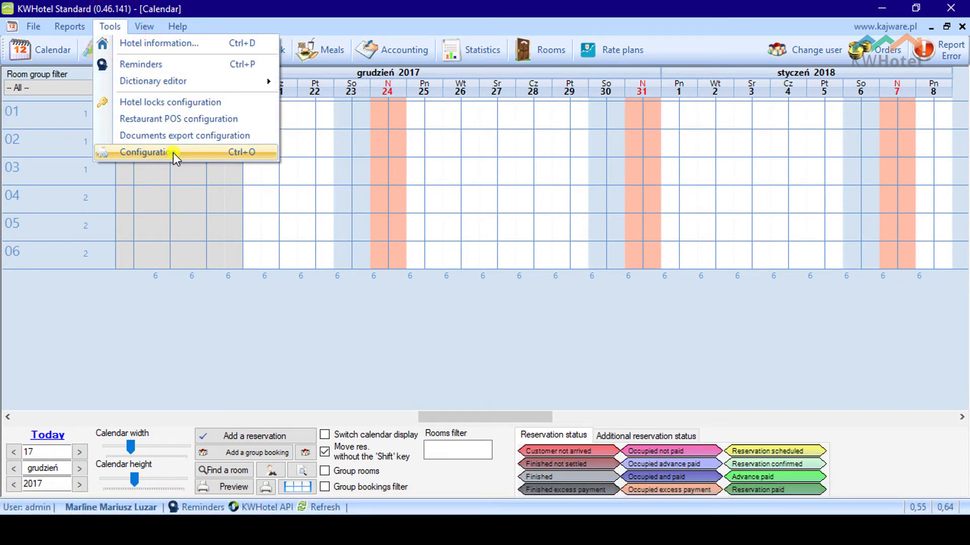
In Configuration's Taxes settings, replace the GBP currency symbol with 'MINE'
left_click(146, 153)
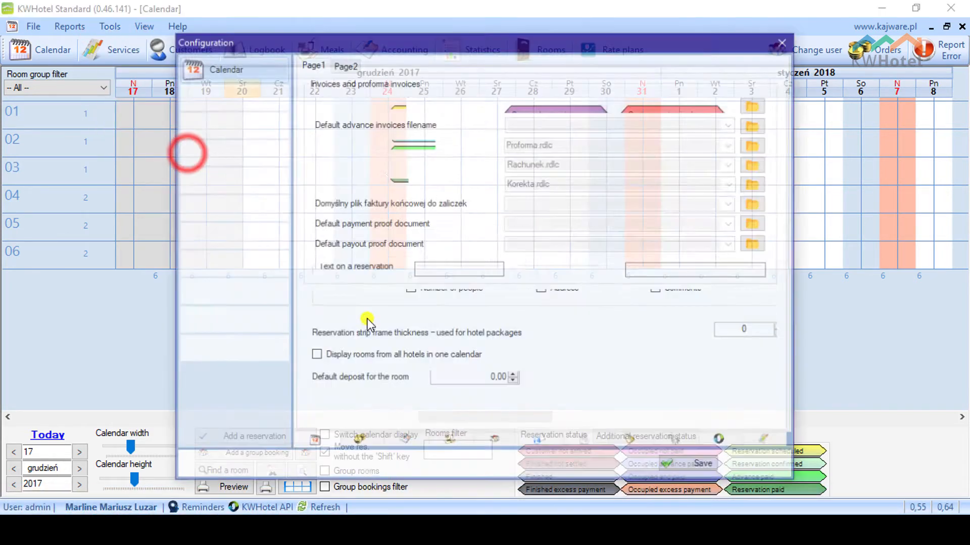
left_click(218, 96)
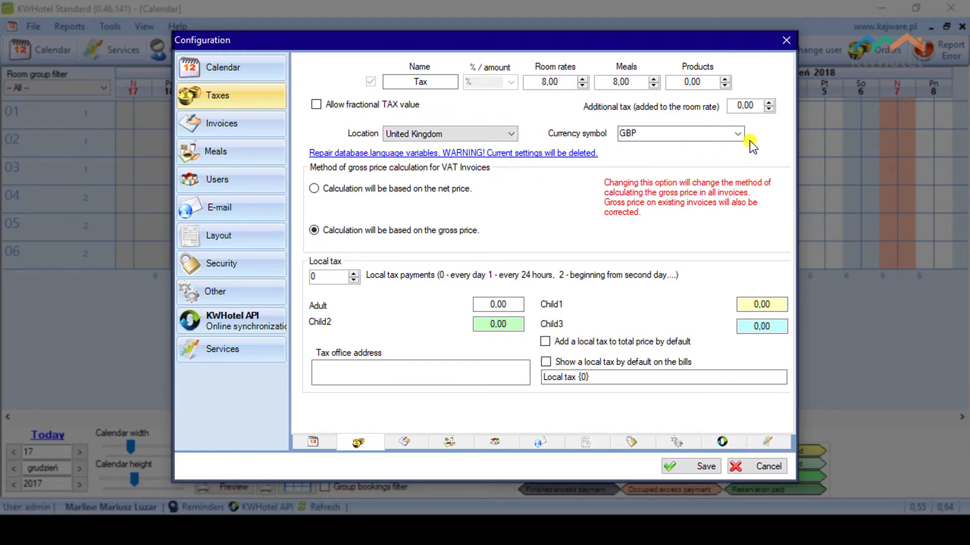
left_click(738, 133)
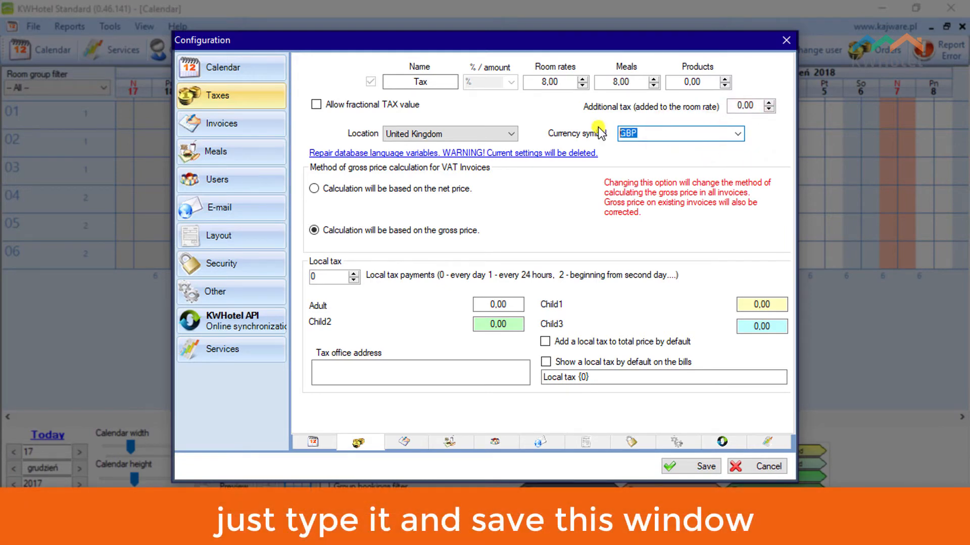
type("MINE")
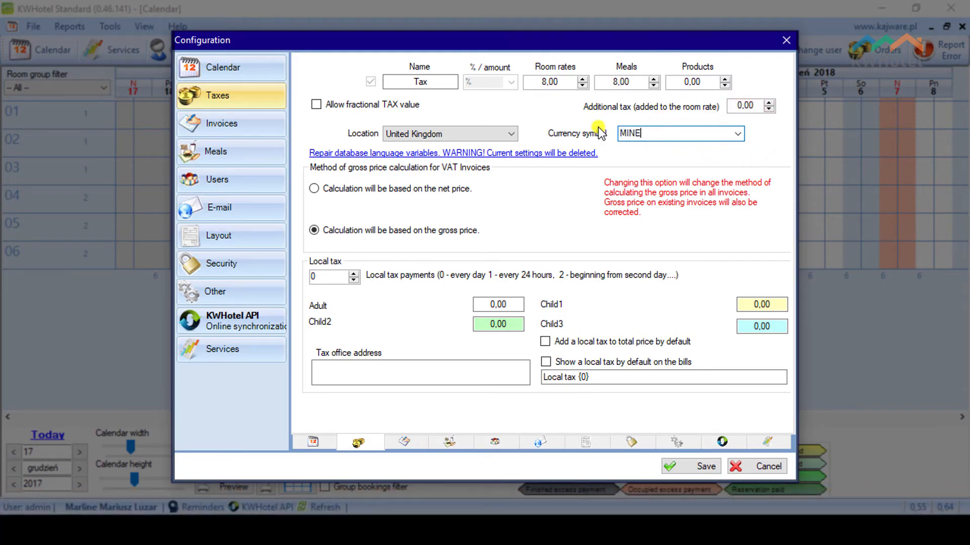
mouse_move(655, 155)
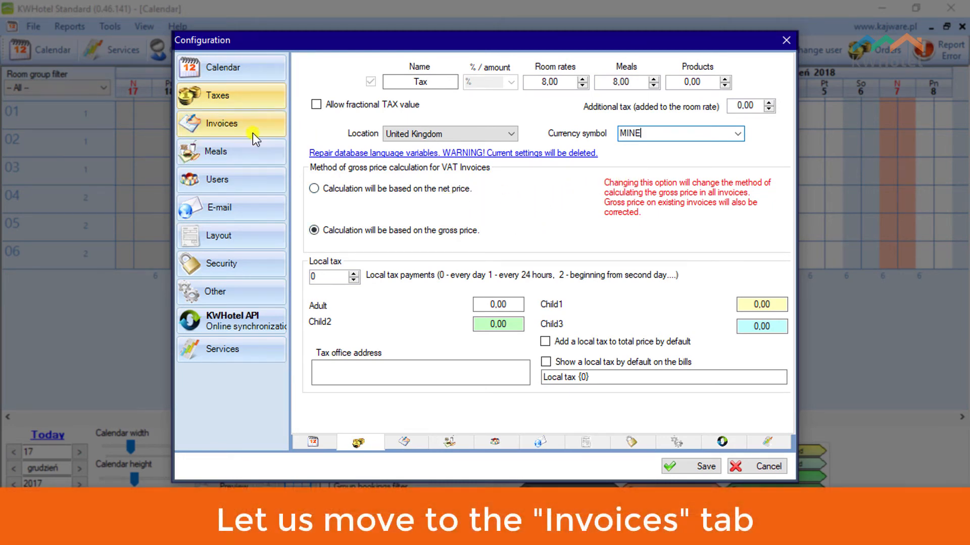
Switch the configuration to the Invoices page with bill titles and numeration
left_click(221, 124)
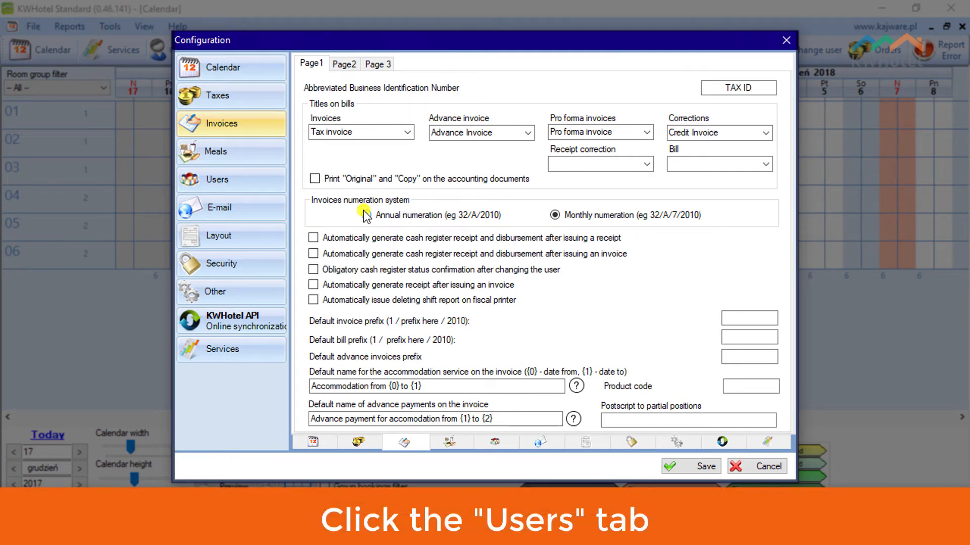
Add user 'Mr. Receptionist', username 'recep' with a password and Receptionist rights, and save
left_click(218, 180)
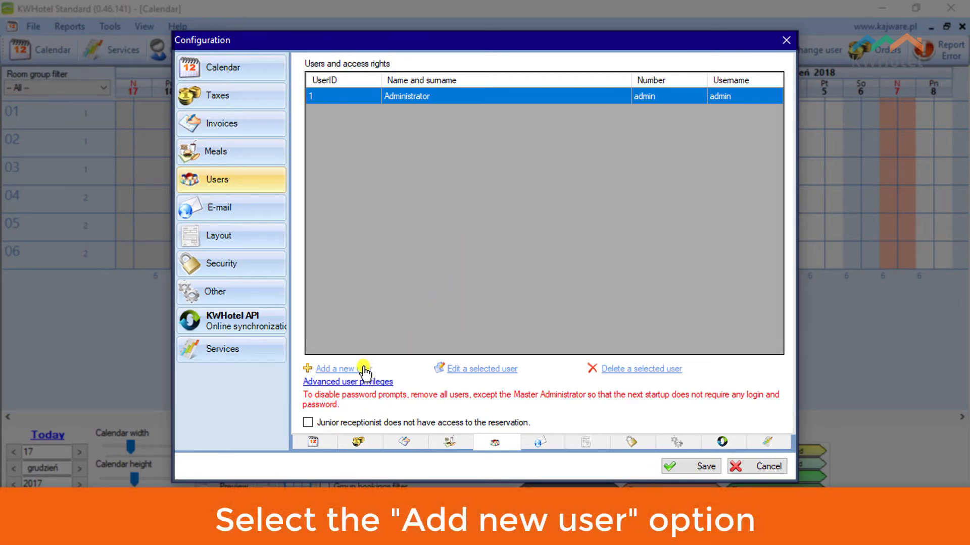
left_click(334, 369)
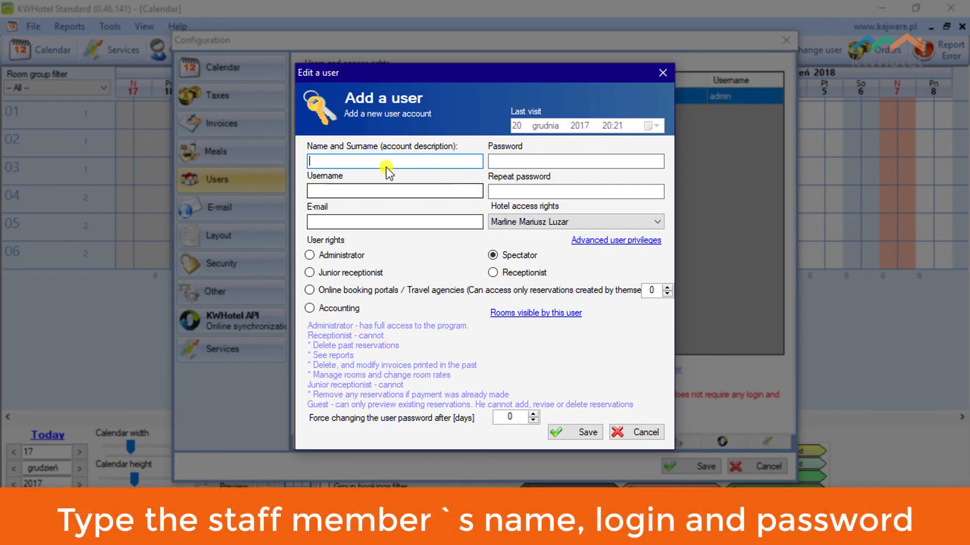
mouse_move(453, 246)
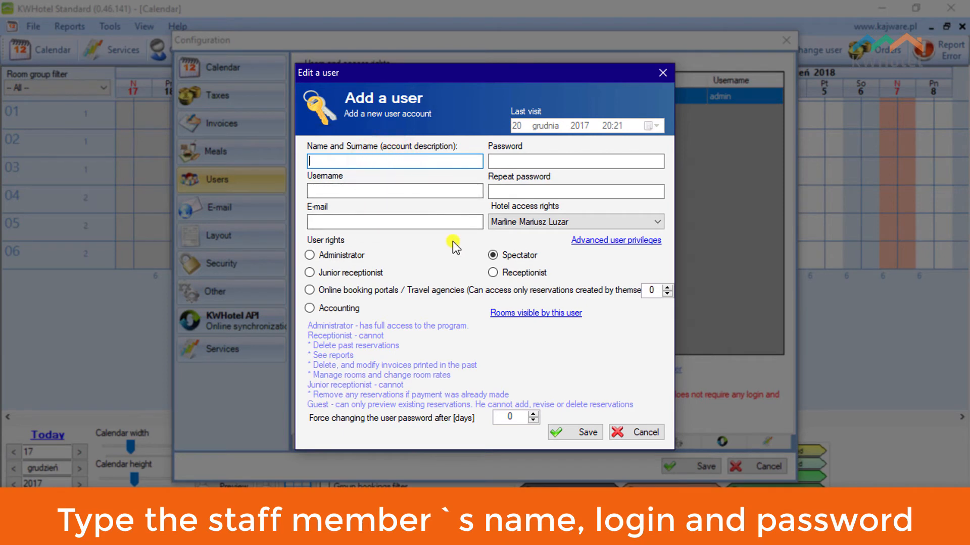
type("Mr. Receptionist")
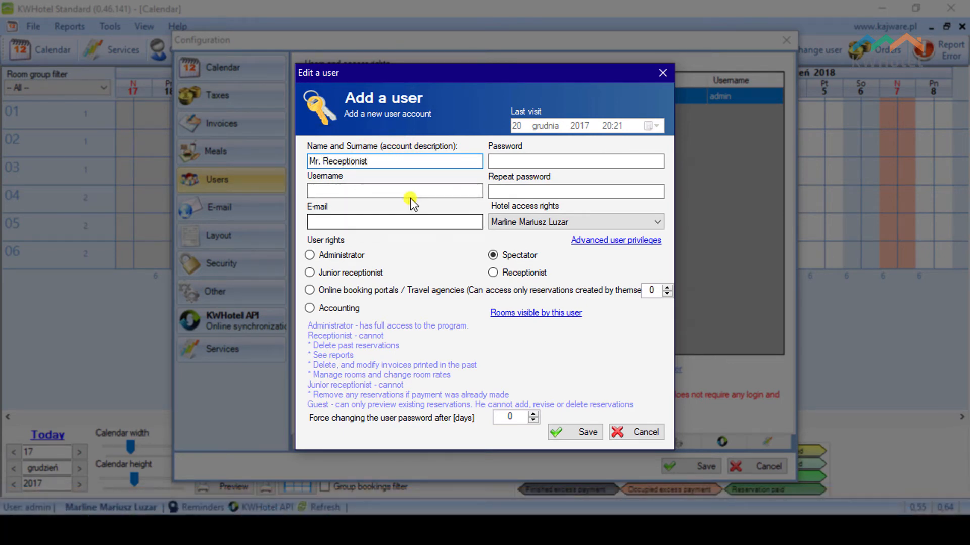
type("recep")
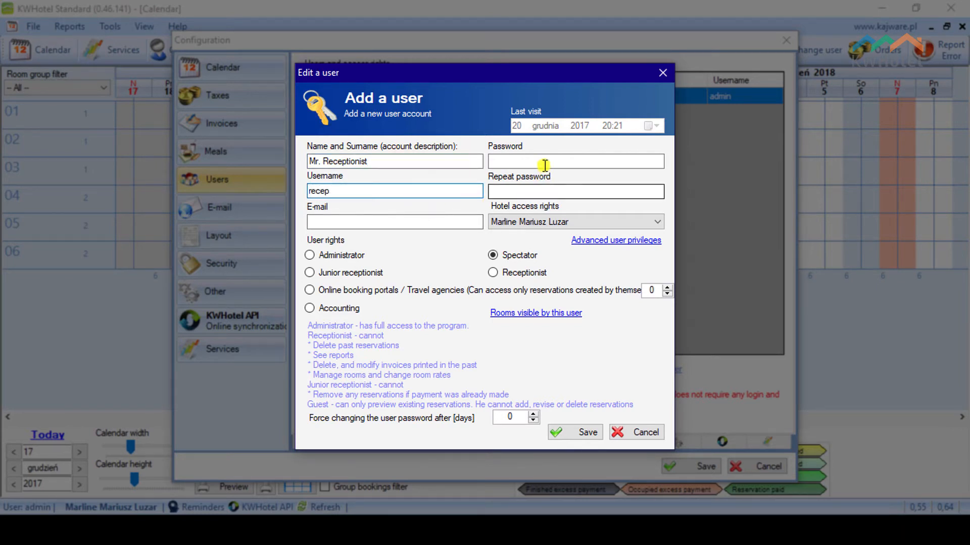
type("***")
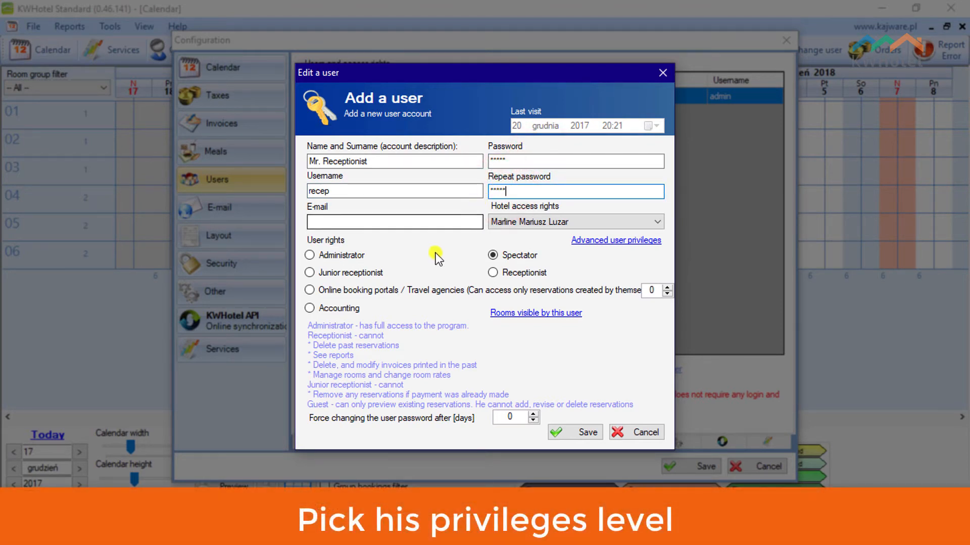
left_click(493, 272)
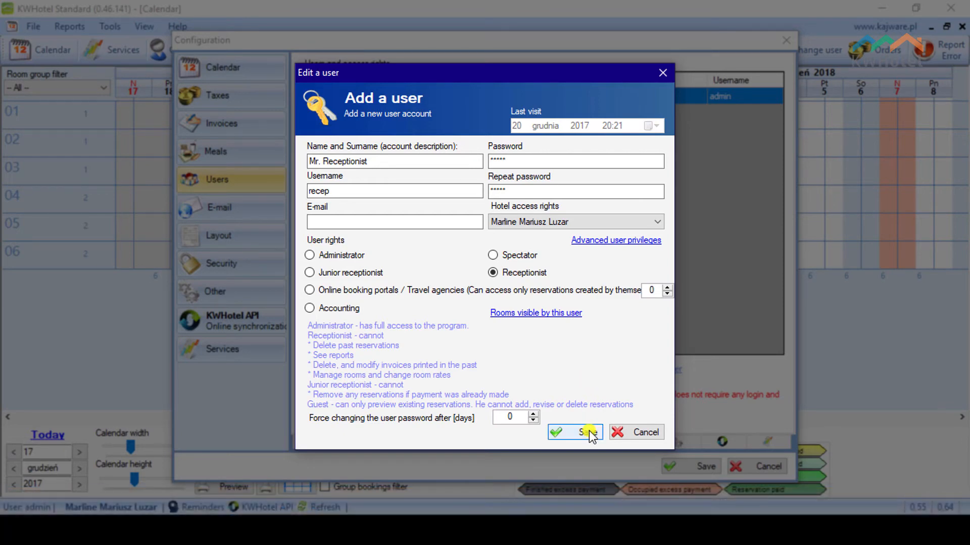
left_click(574, 432)
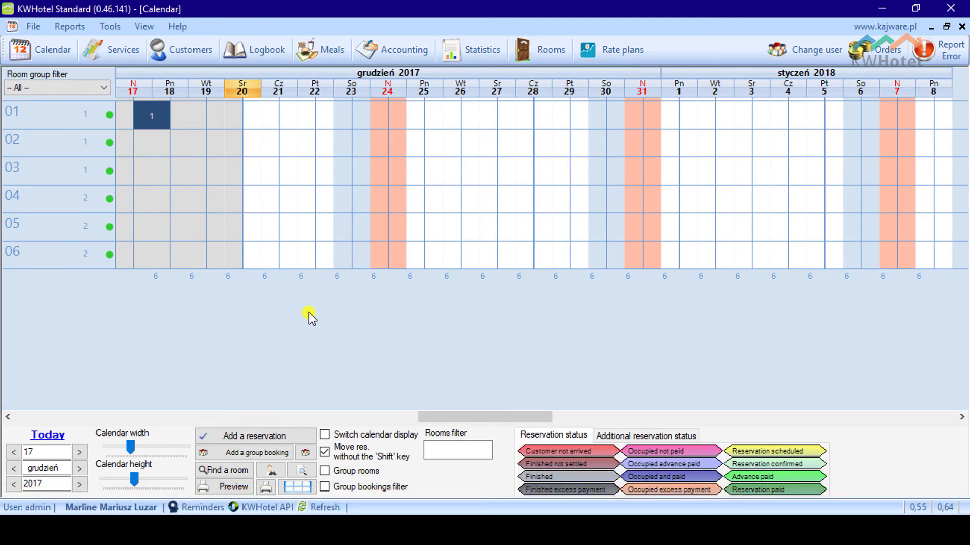
mouse_move(212, 362)
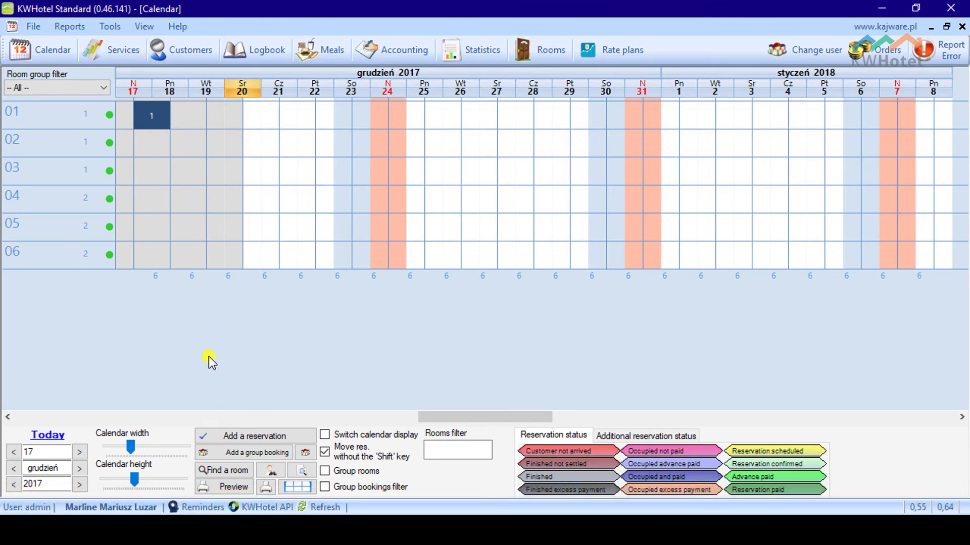
Widen the day columns and heighten the room rows with the calendar size sliders
left_click_drag(128, 445, 134, 445)
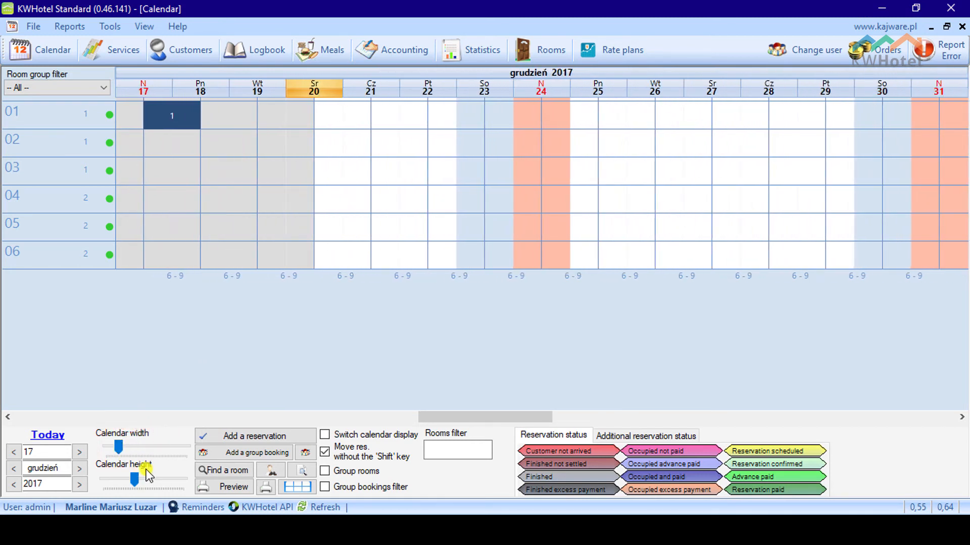
left_click_drag(135, 479, 161, 479)
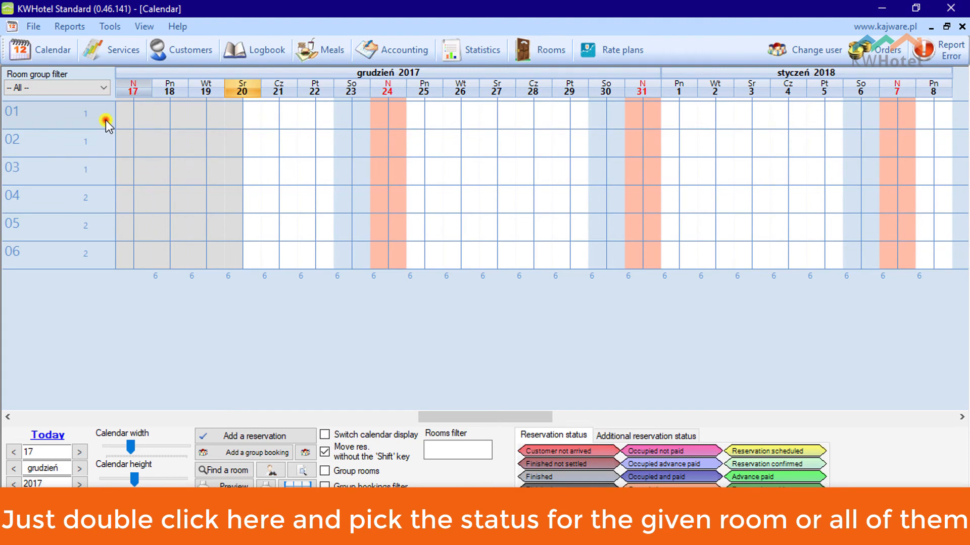
From room 01's status menu, mark all rooms as Clean
double_click(109, 115)
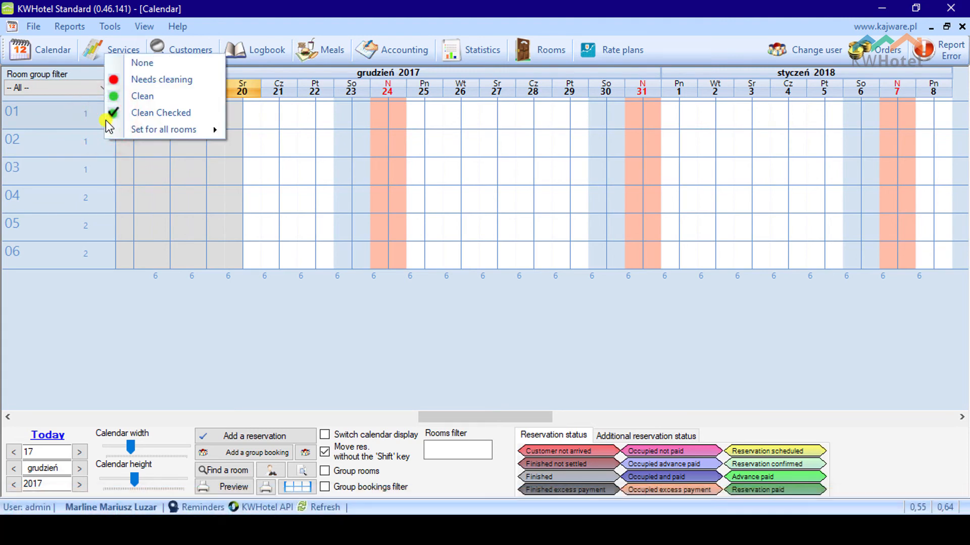
mouse_move(163, 130)
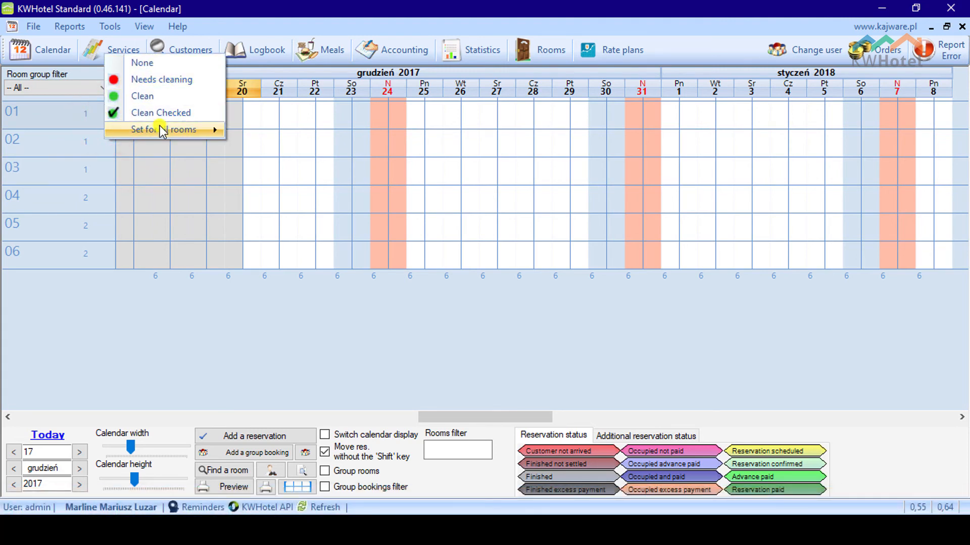
mouse_move(164, 129)
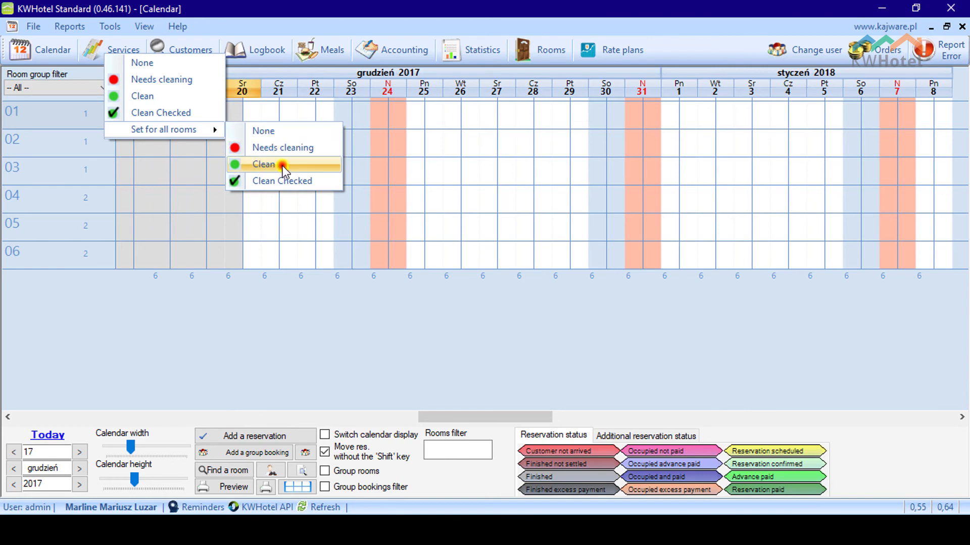
left_click(263, 164)
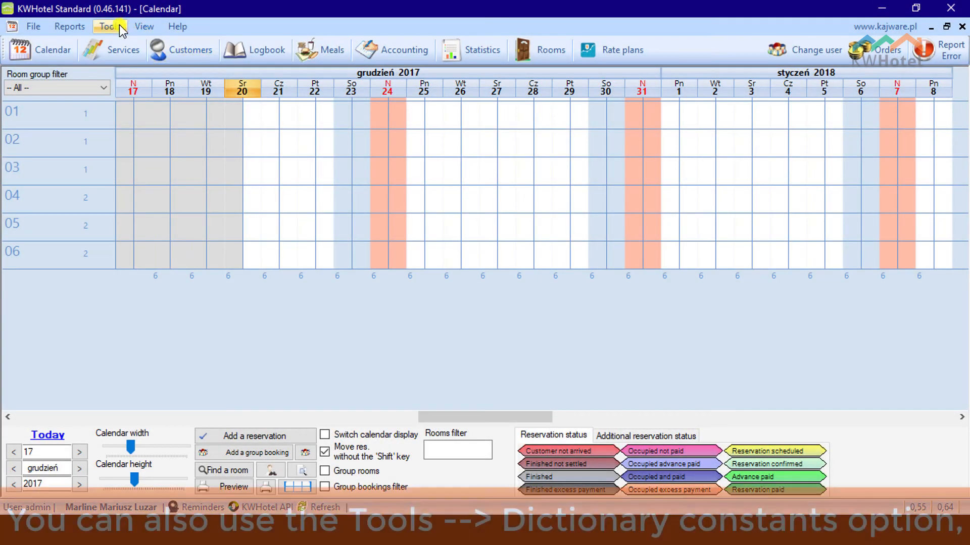
left_click(104, 27)
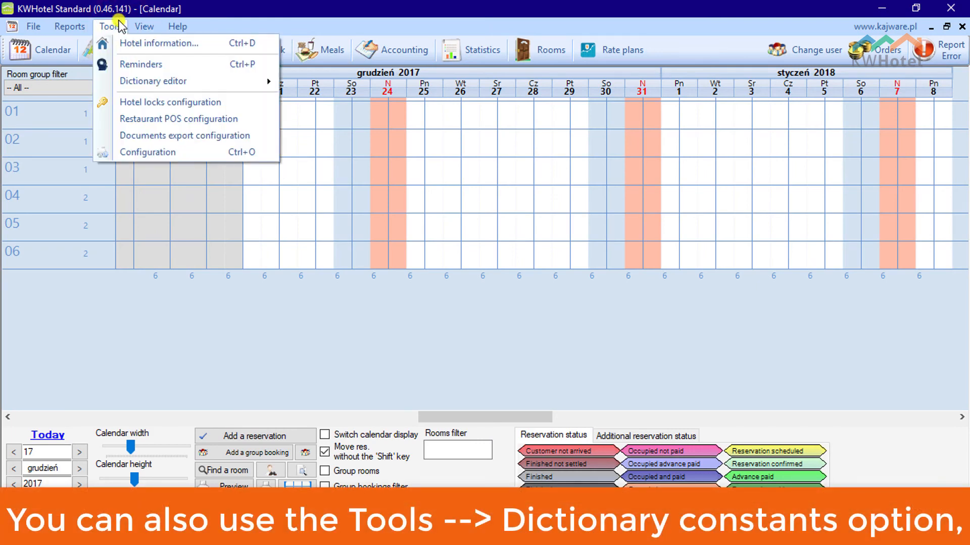
mouse_move(152, 81)
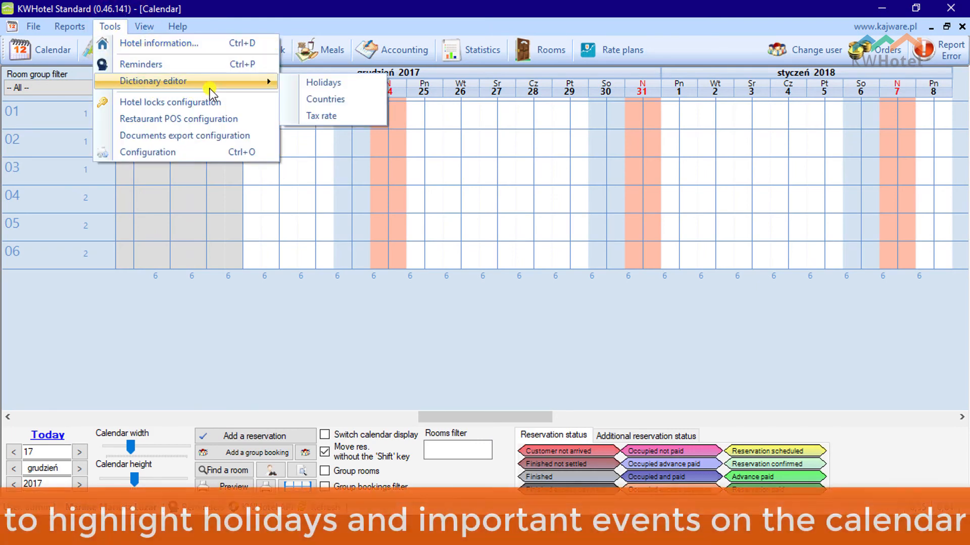
mouse_move(326, 99)
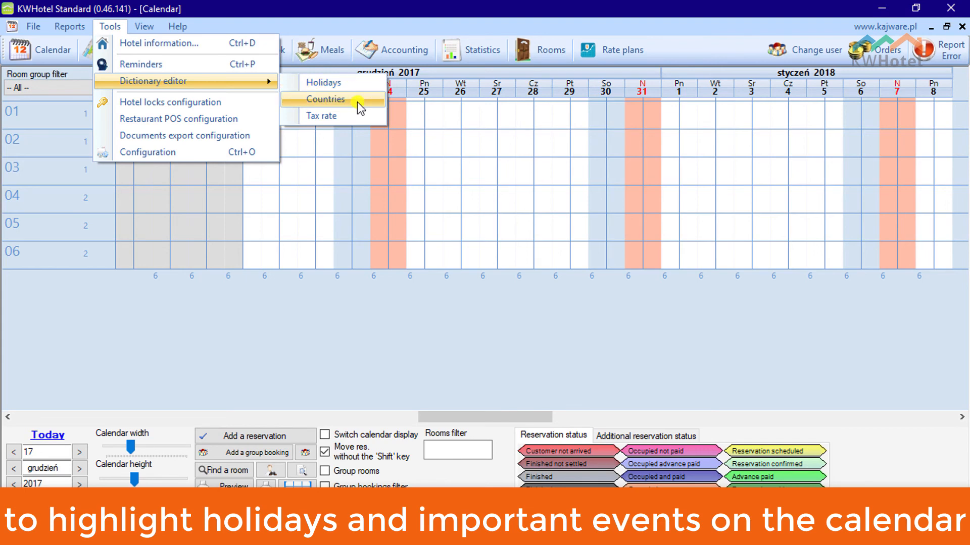
mouse_move(321, 117)
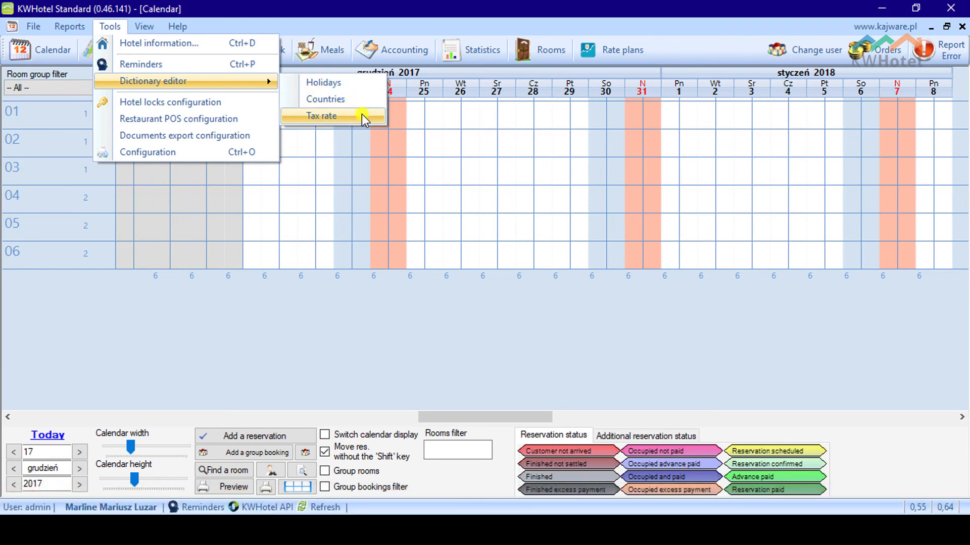
left_click(312, 318)
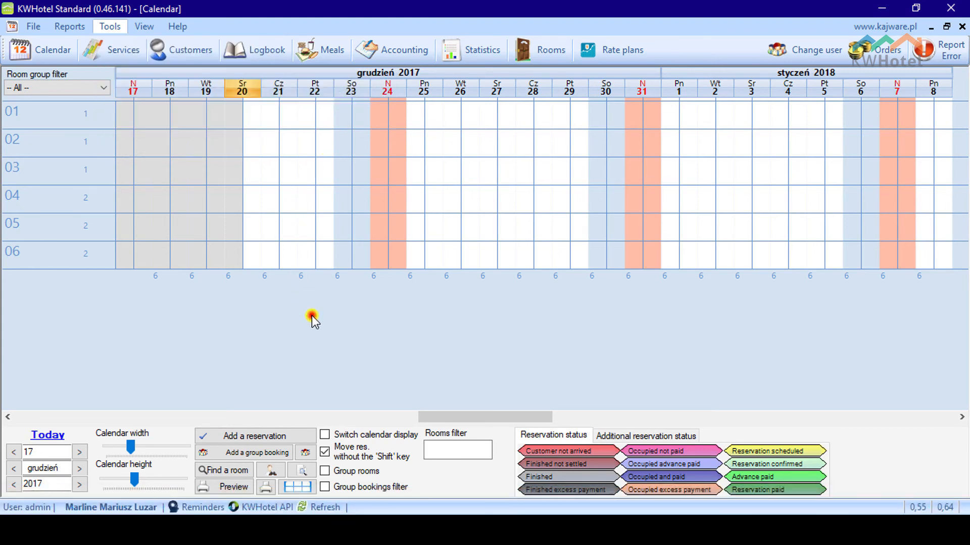